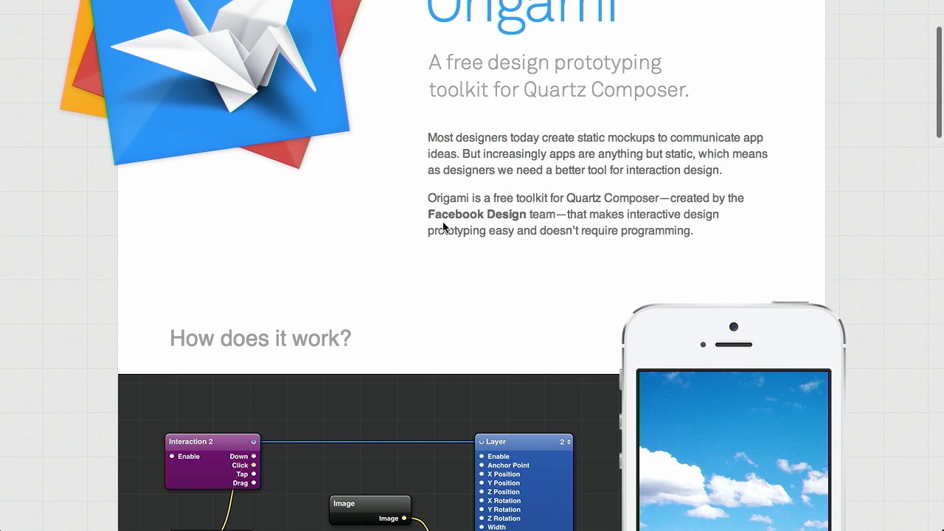
# Step: Scroll the Molecule home page through the feature slideshow and four-step getting-started guide, then back up
pyautogui.scroll(-3)
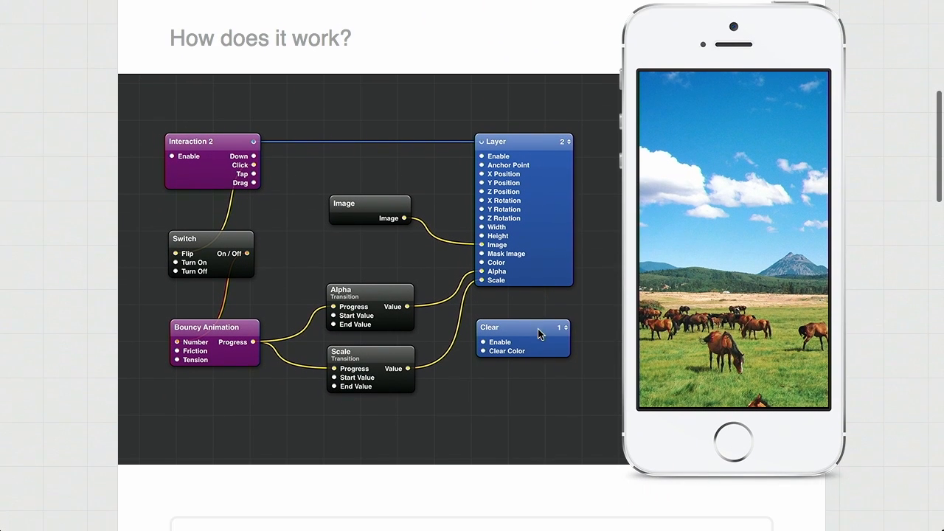
pyautogui.scroll(-3)
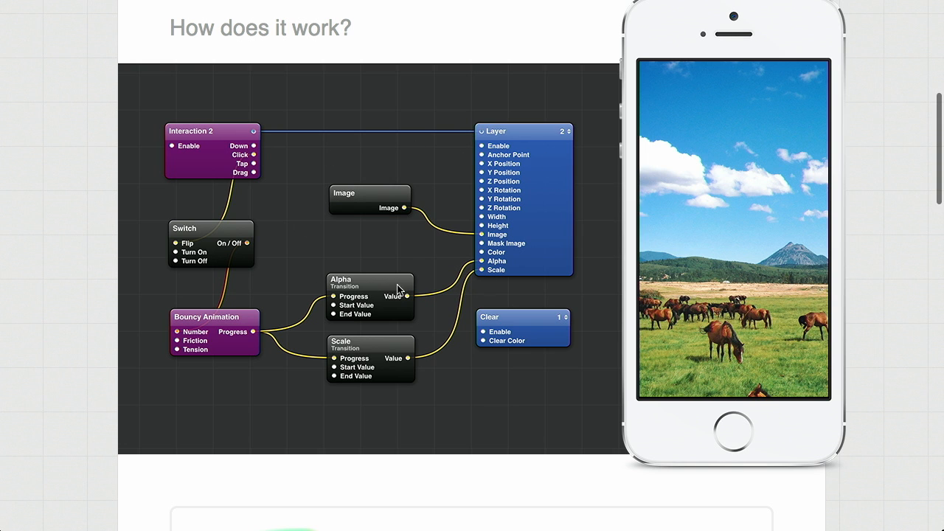
pyautogui.moveTo(519, 189)
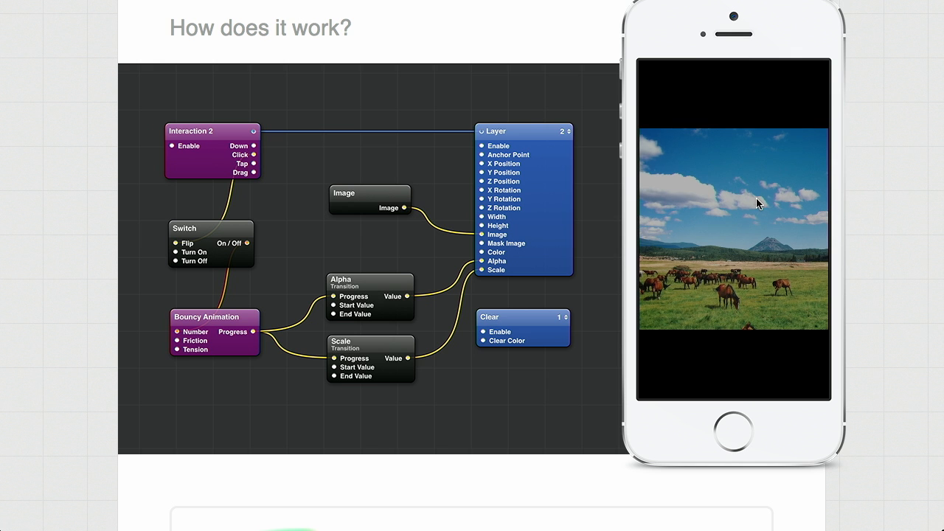
pyautogui.scroll(-3)
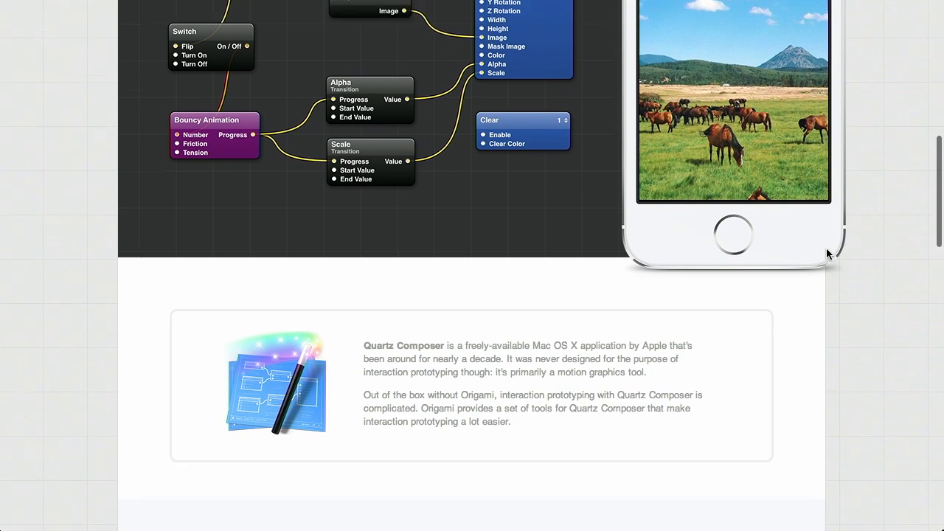
pyautogui.scroll(-3)
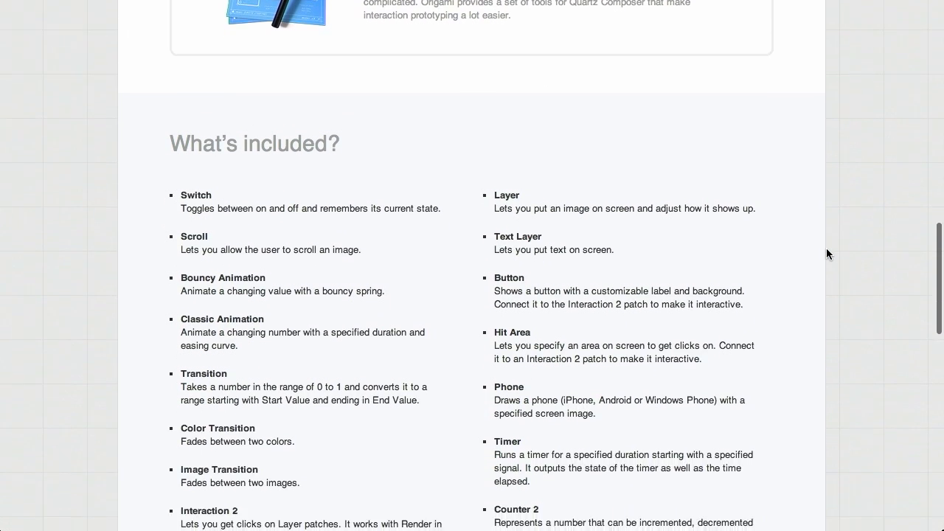
pyautogui.scroll(-3)
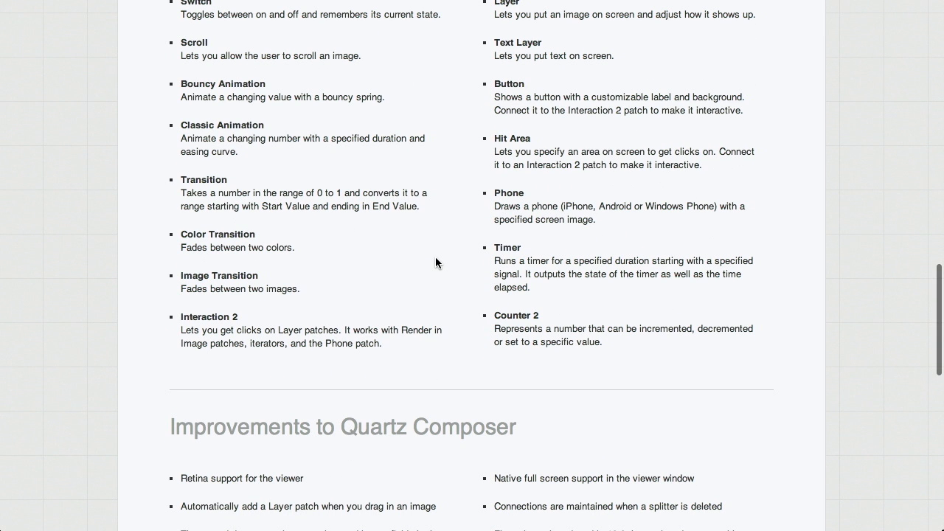
pyautogui.scroll(-3)
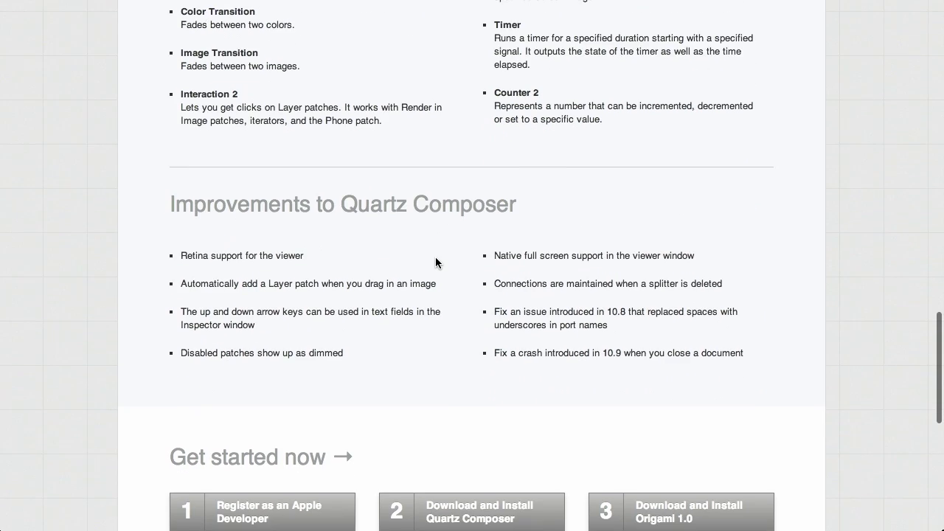
pyautogui.scroll(-3)
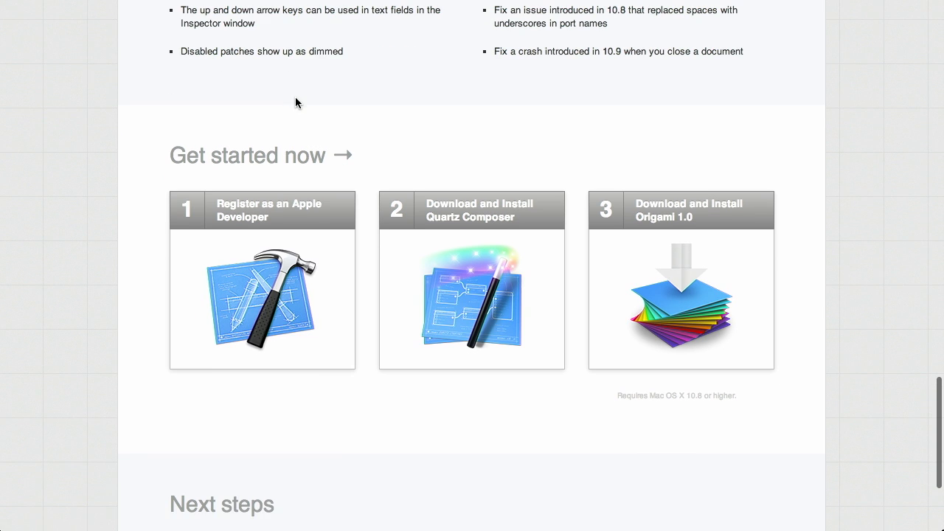
pyautogui.moveTo(262, 251)
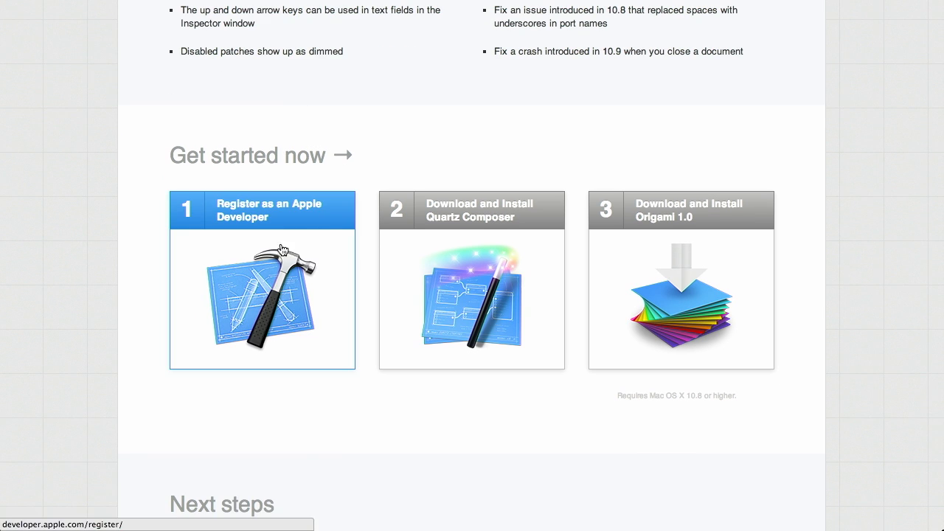
pyautogui.moveTo(452, 250)
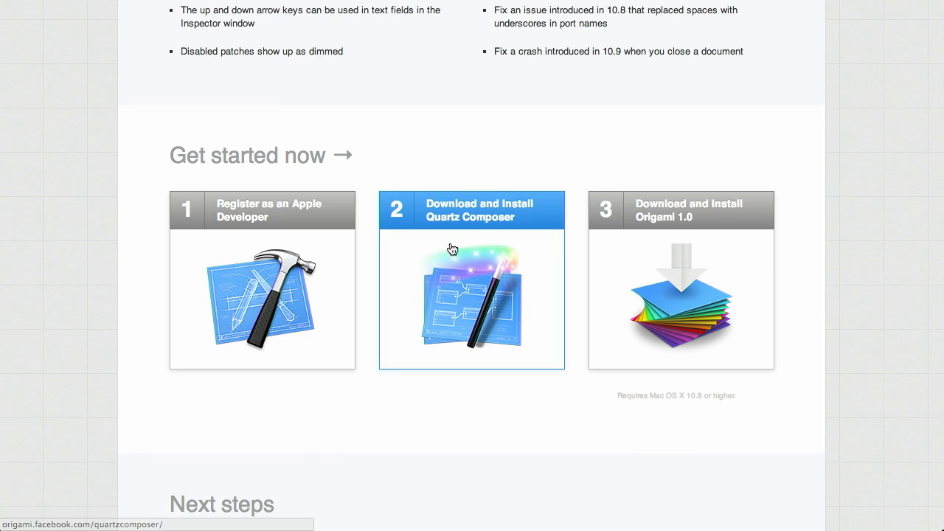
pyautogui.moveTo(493, 251)
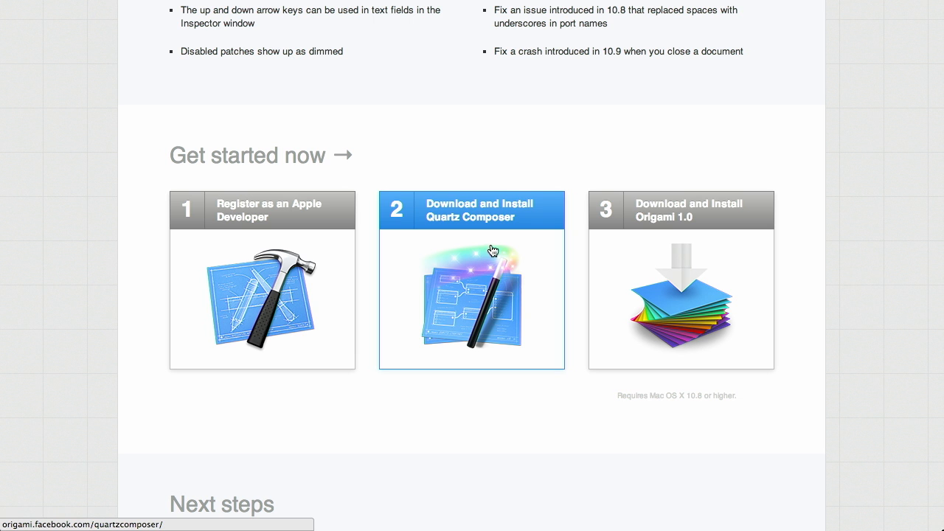
pyautogui.moveTo(669, 225)
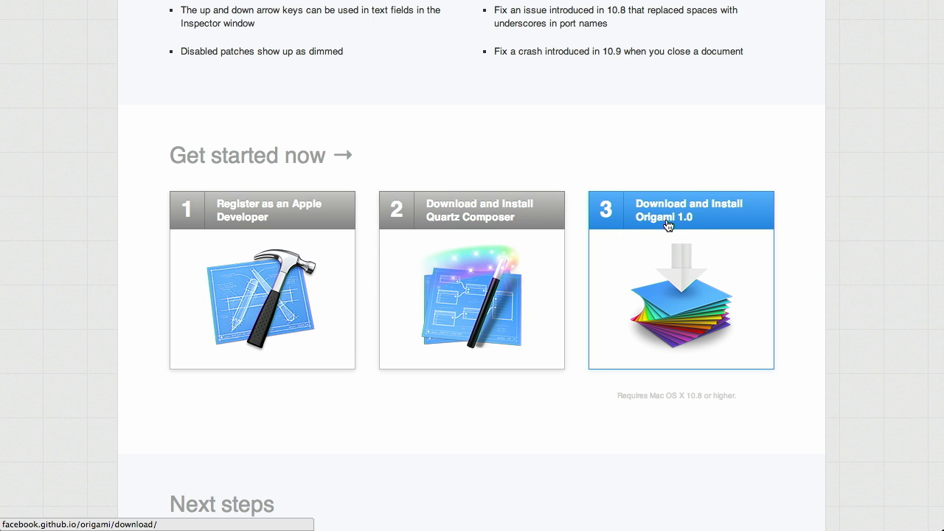
pyautogui.moveTo(850, 190)
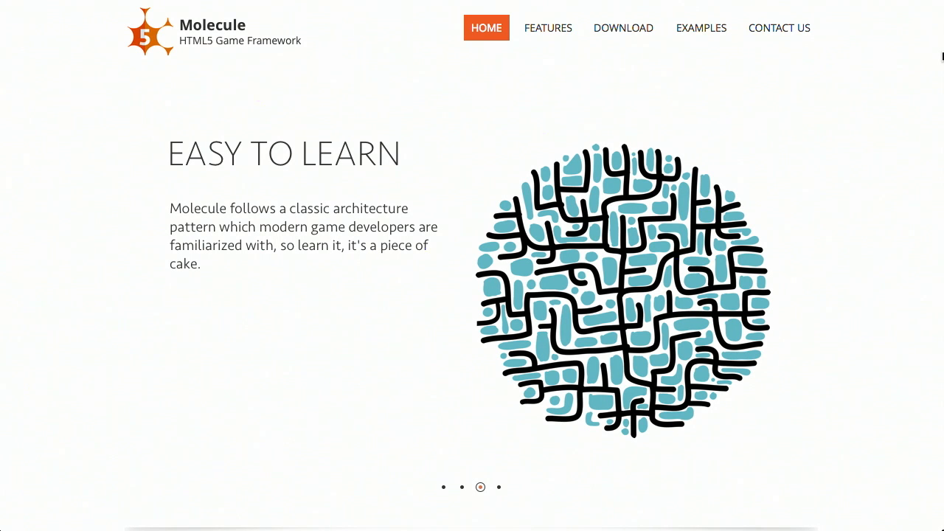
pyautogui.scroll(-3)
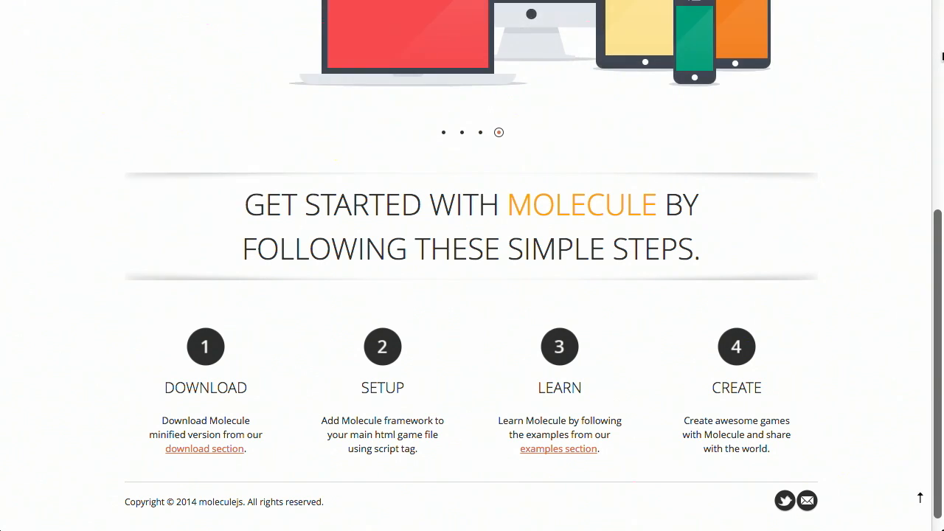
pyautogui.scroll(3)
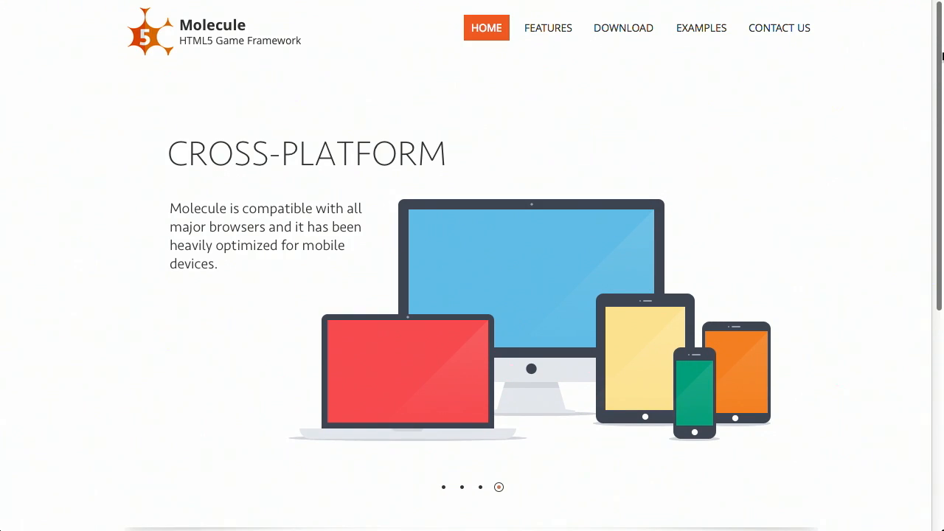
pyautogui.moveTo(545, 99)
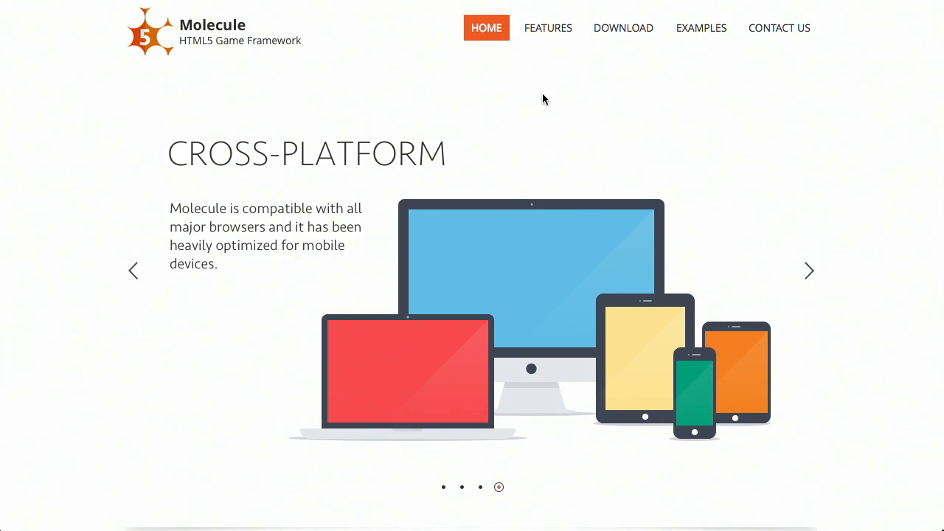
# Step: Open Molecule's Features page and review its specification grid down to Physics, Tiled-Map, Sound Support and Free
pyautogui.click(548, 27)
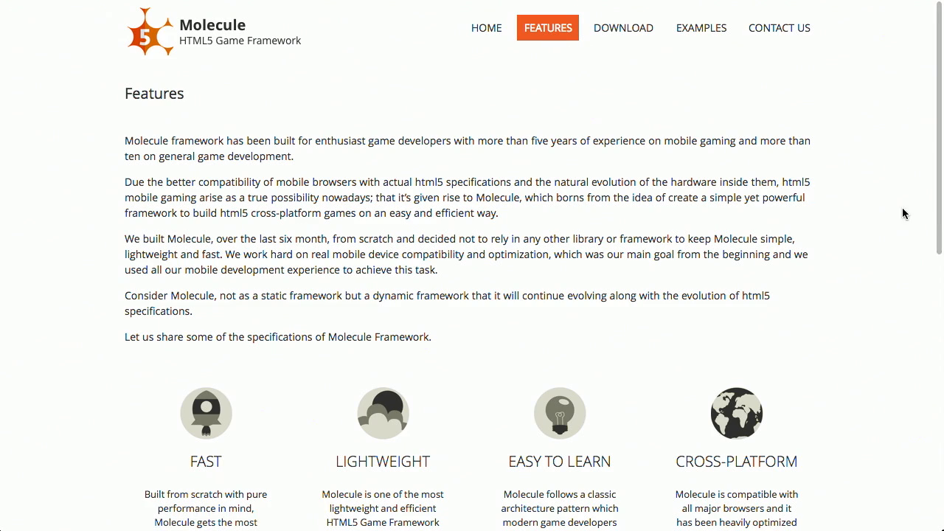
pyautogui.scroll(-3)
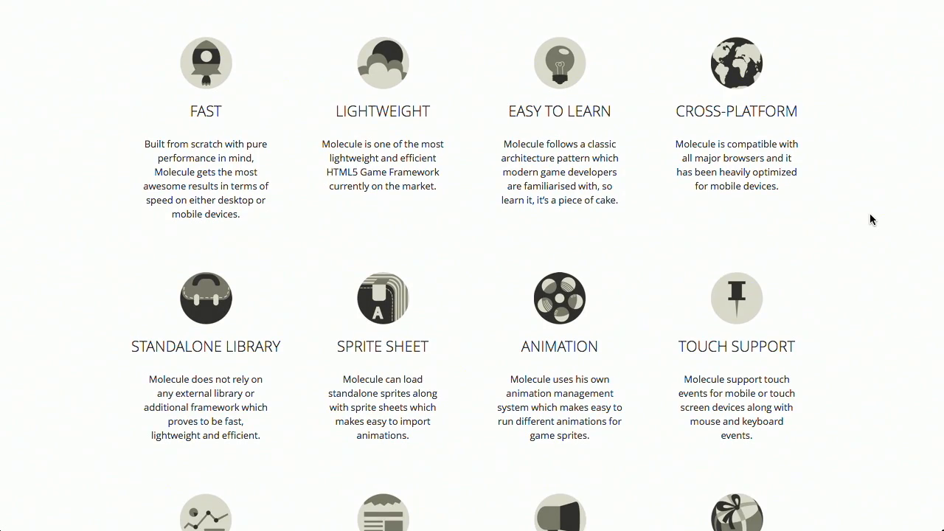
pyautogui.scroll(-3)
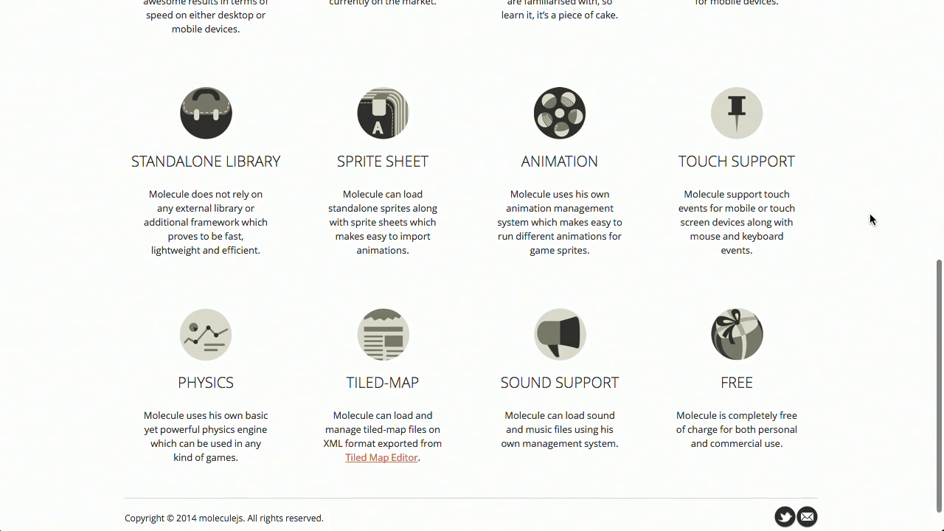
pyautogui.scroll(3)
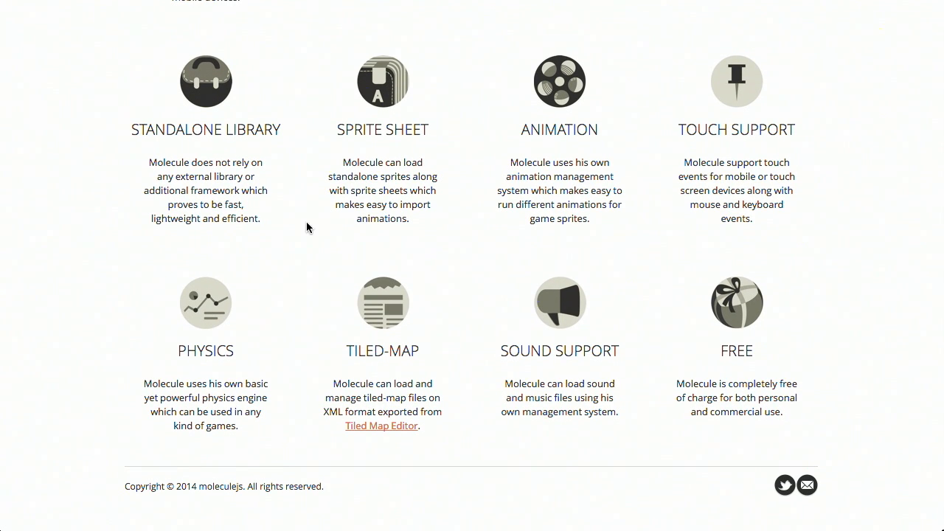
pyautogui.moveTo(216, 317)
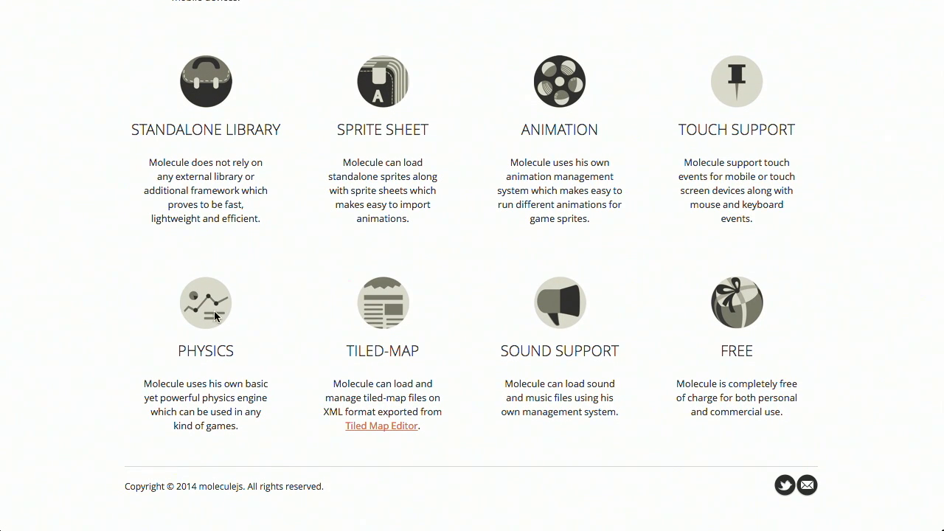
pyautogui.moveTo(225, 346)
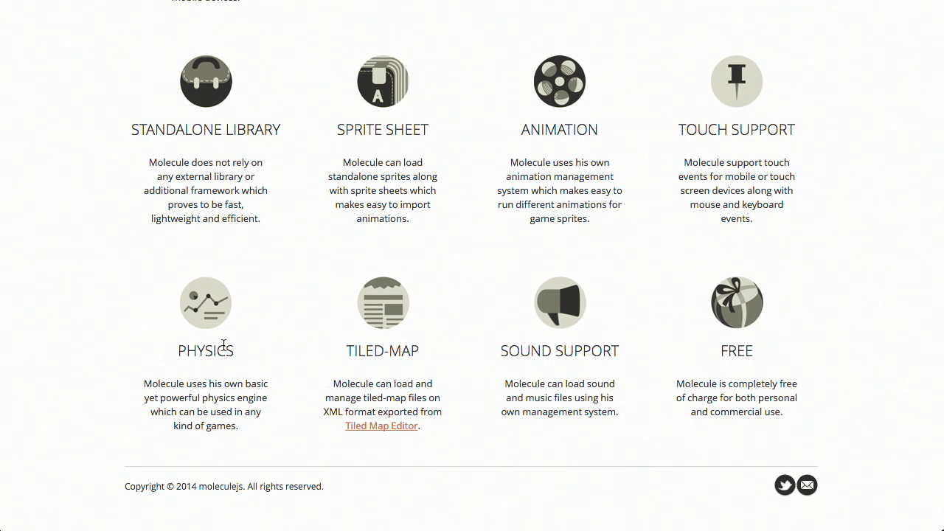
pyautogui.moveTo(523, 387)
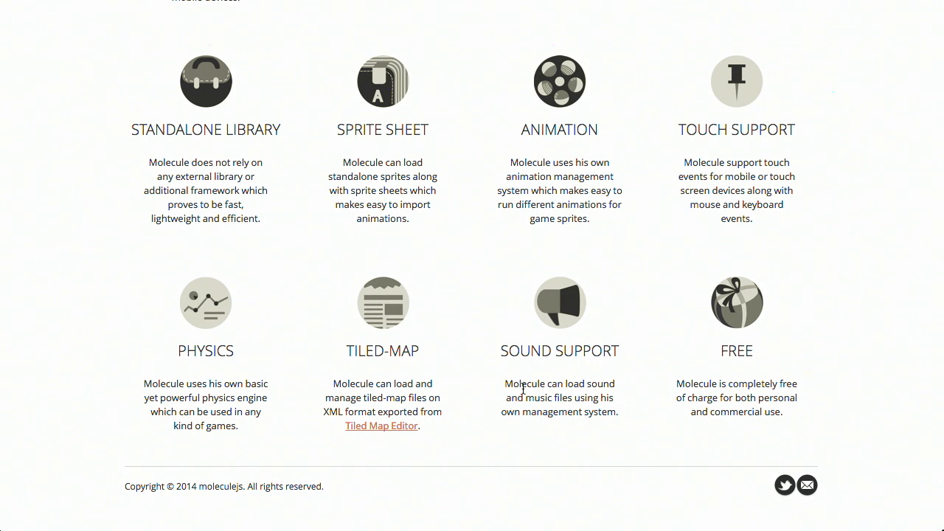
pyautogui.scroll(3)
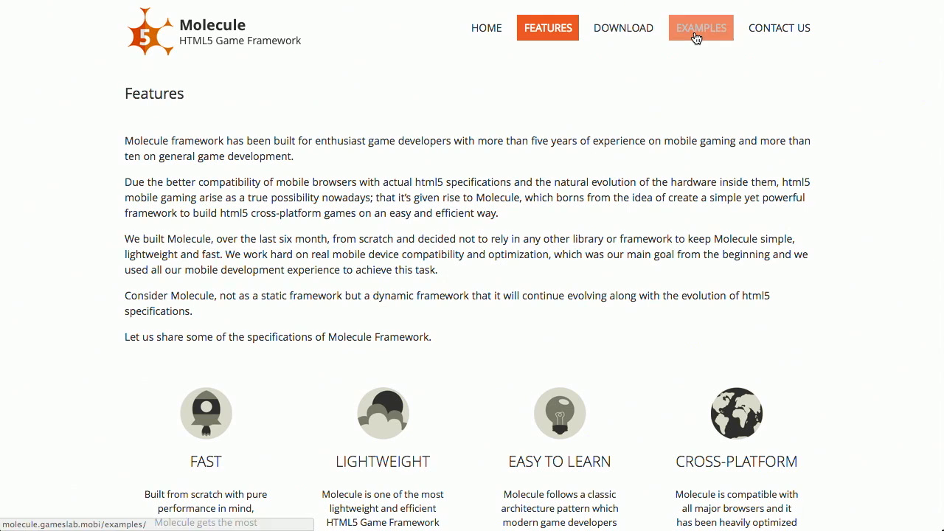
# Step: Open the Molecule Examples page and scroll its Beginner, Intermediate and Advanced topic lists
pyautogui.click(701, 27)
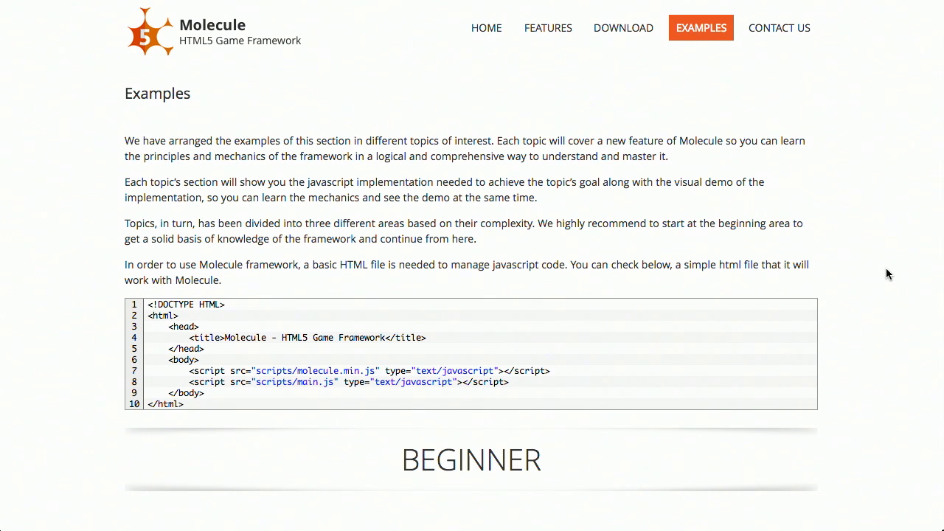
pyautogui.scroll(-3)
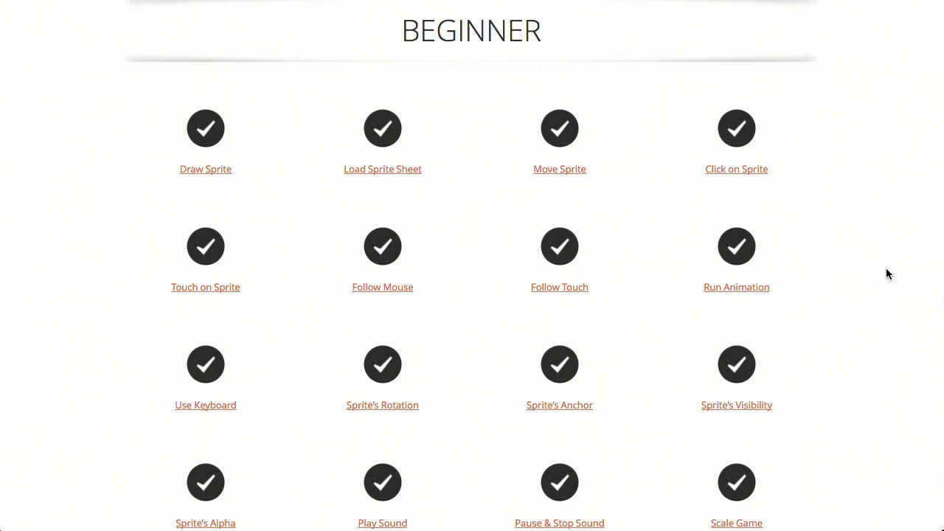
pyautogui.scroll(-3)
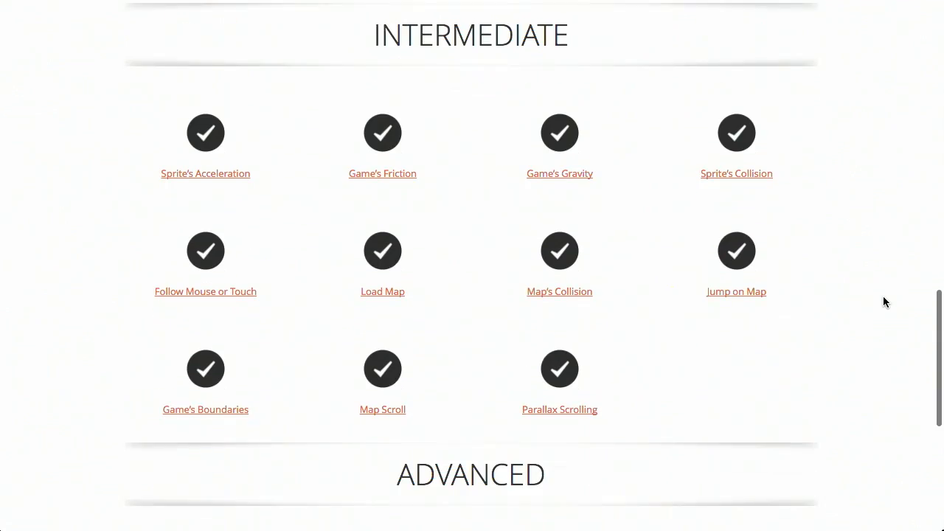
pyautogui.scroll(3)
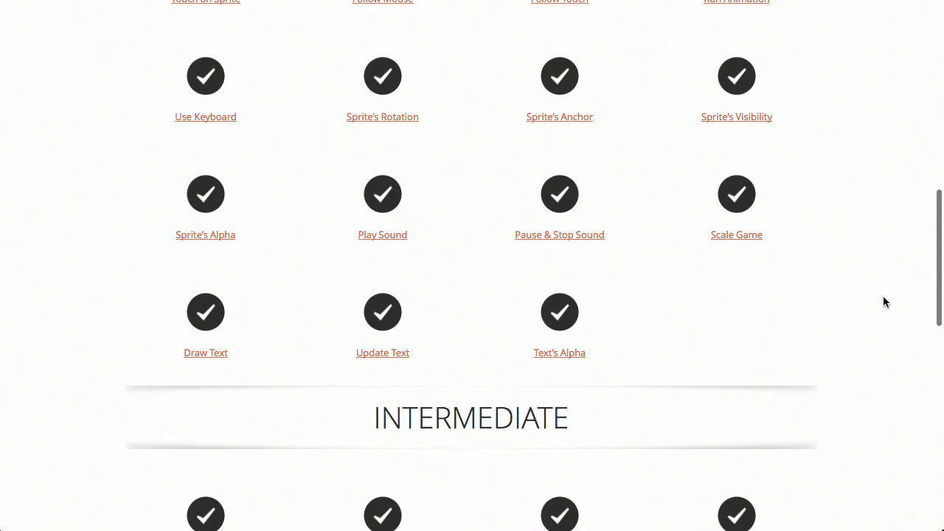
pyautogui.scroll(3)
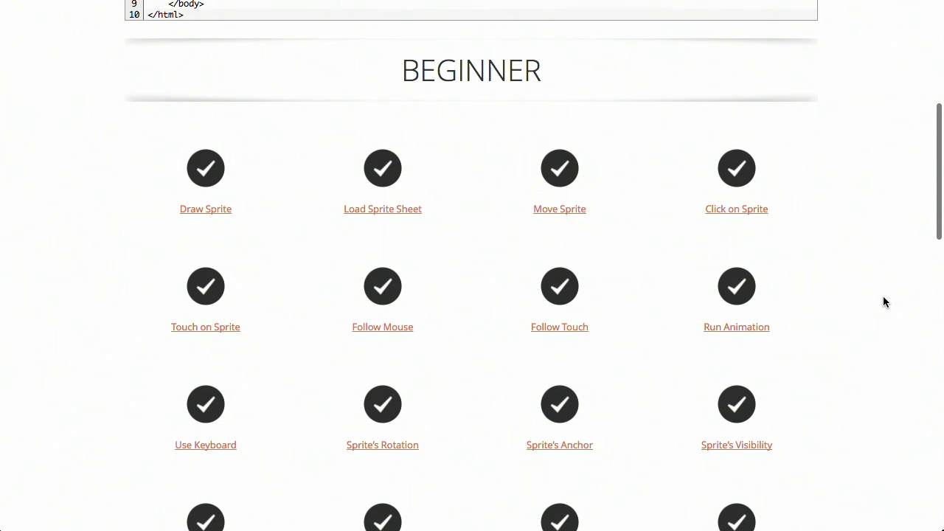
pyautogui.moveTo(560, 168)
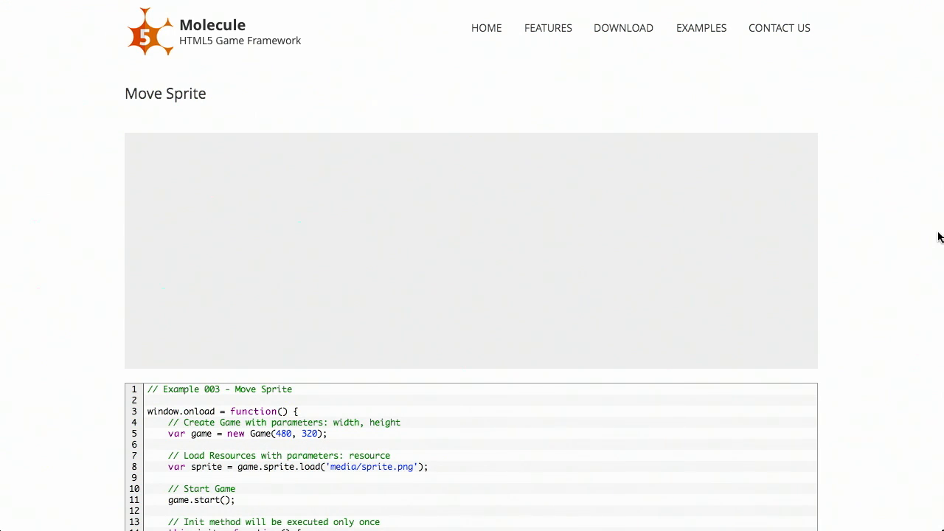
# Step: Scroll the Move Sprite page through its 25-line JavaScript listing to the update method
pyautogui.scroll(-3)
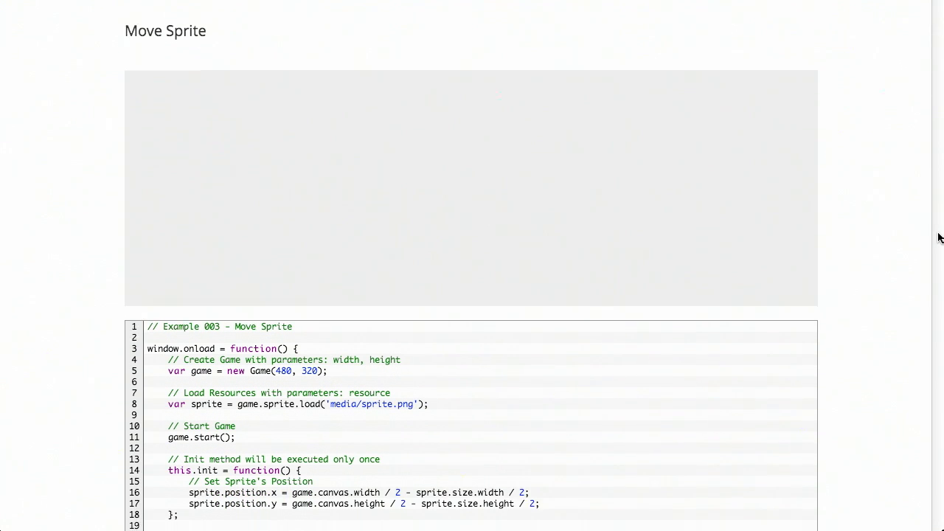
pyautogui.scroll(-3)
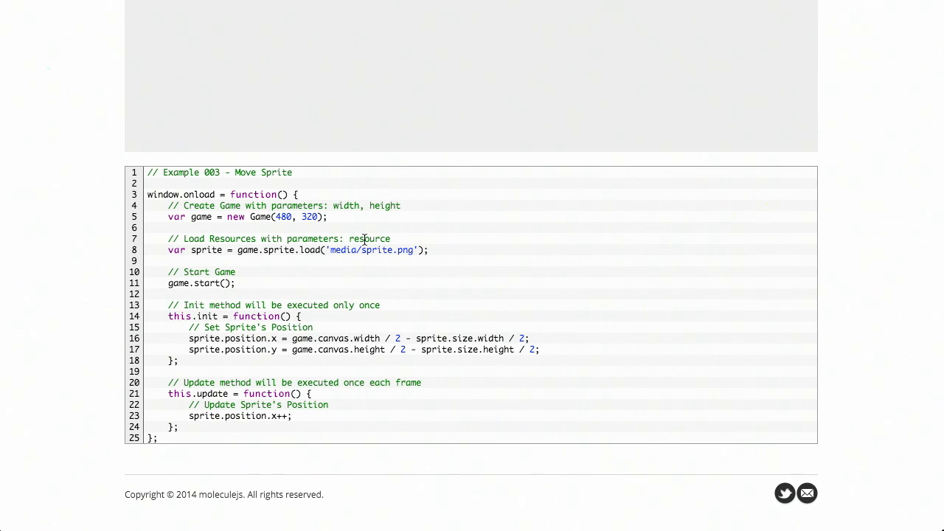
pyautogui.moveTo(473, 391)
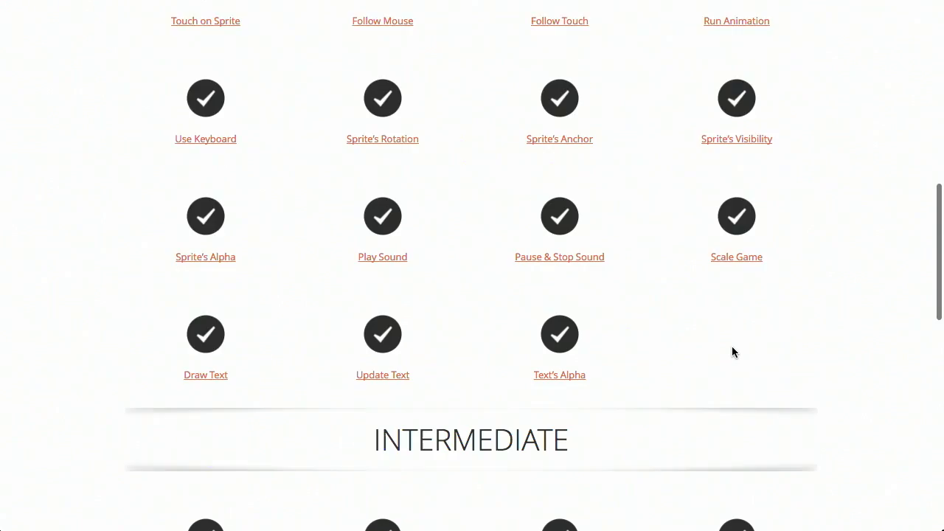
# Step: Open the advanced Maze example and scroll through its game demo and code listing
pyautogui.scroll(-3)
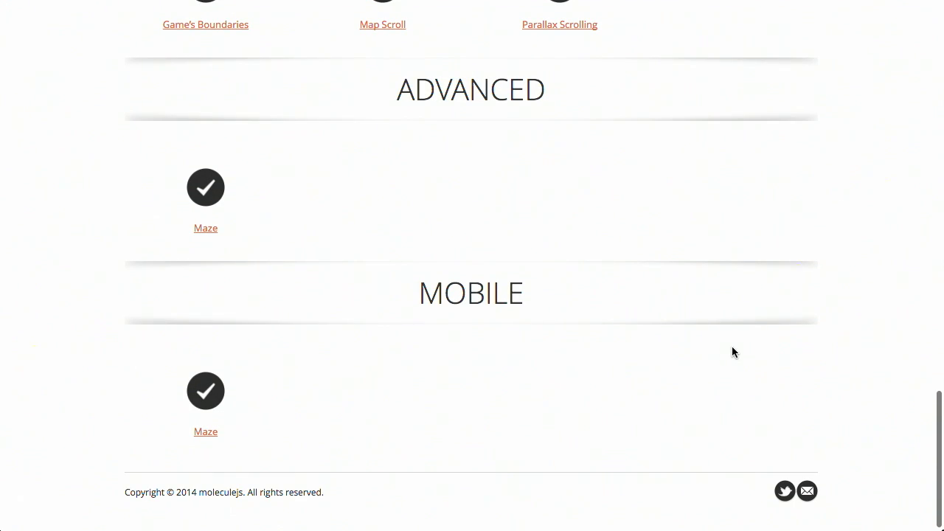
pyautogui.click(206, 188)
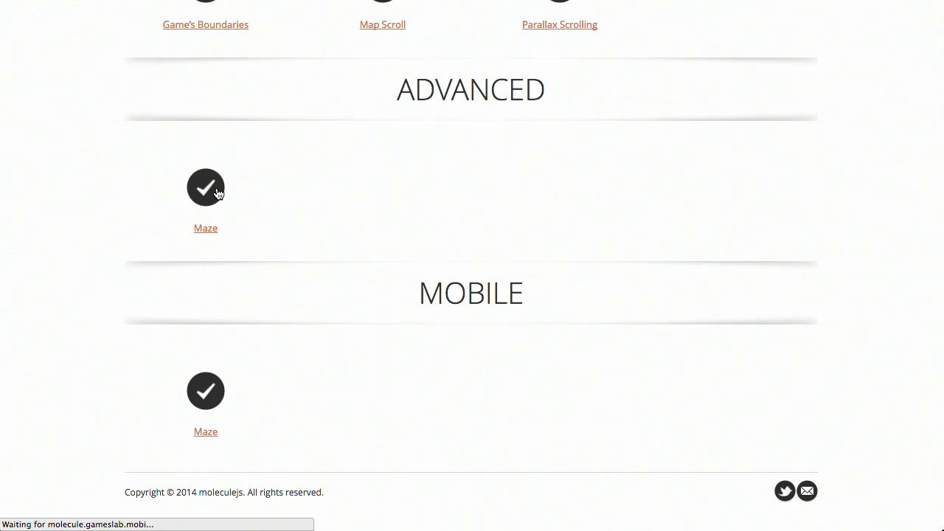
pyautogui.click(205, 228)
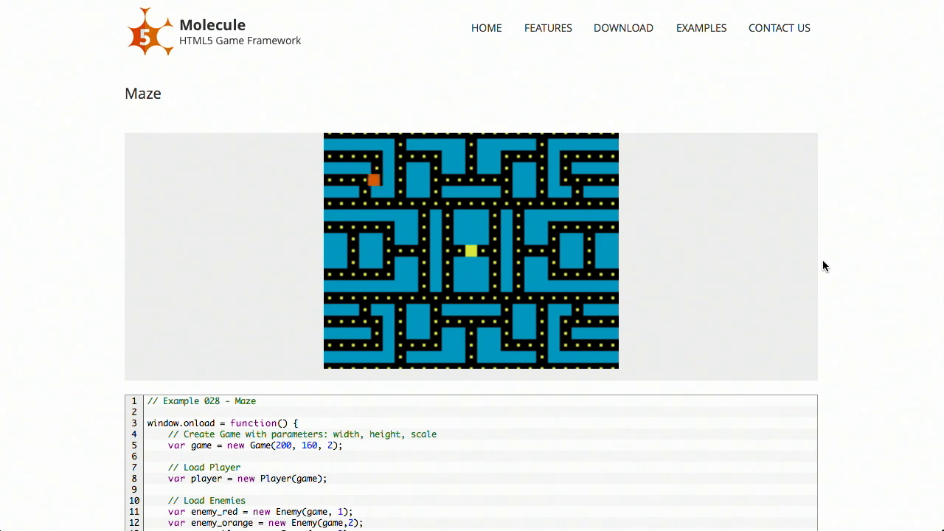
pyautogui.scroll(-3)
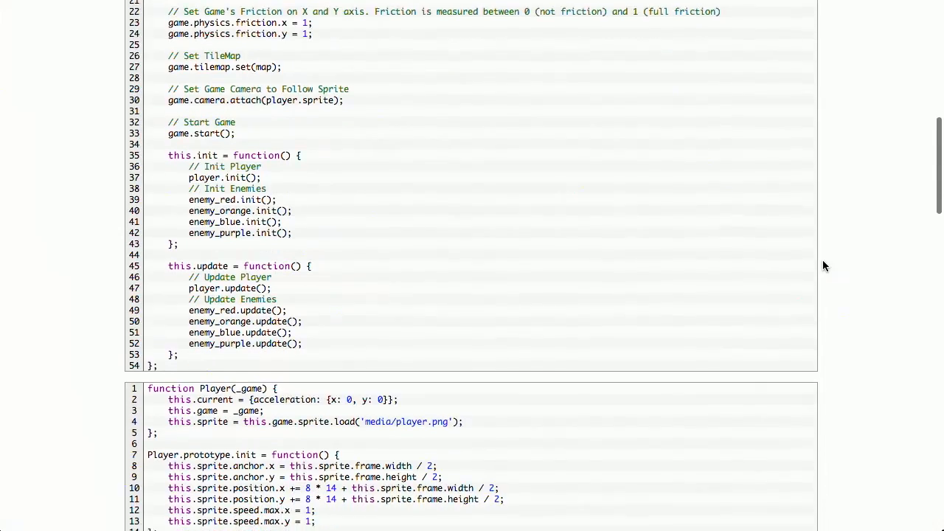
pyautogui.scroll(-3)
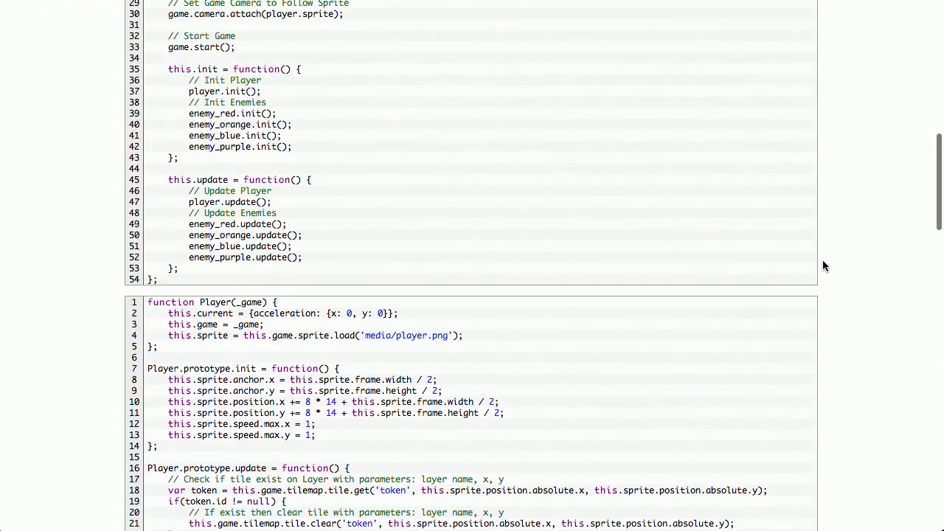
pyautogui.scroll(3)
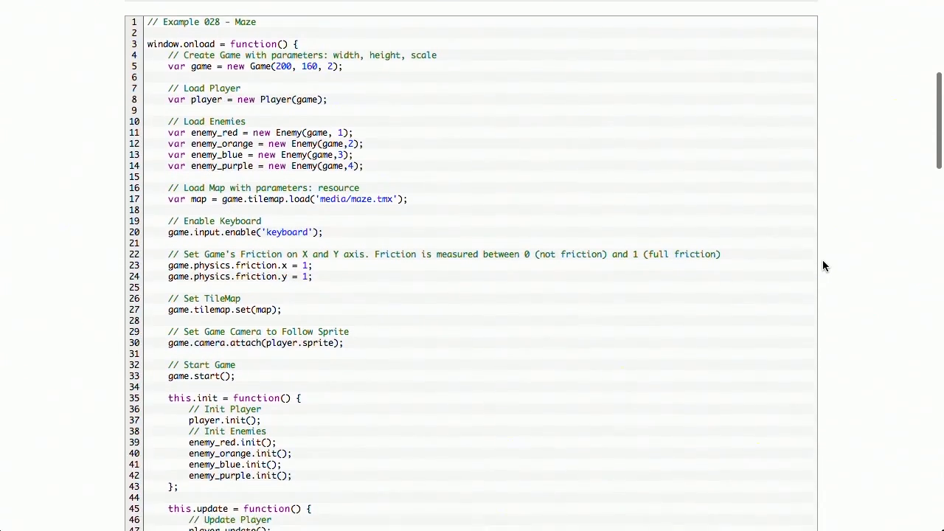
pyautogui.scroll(-3)
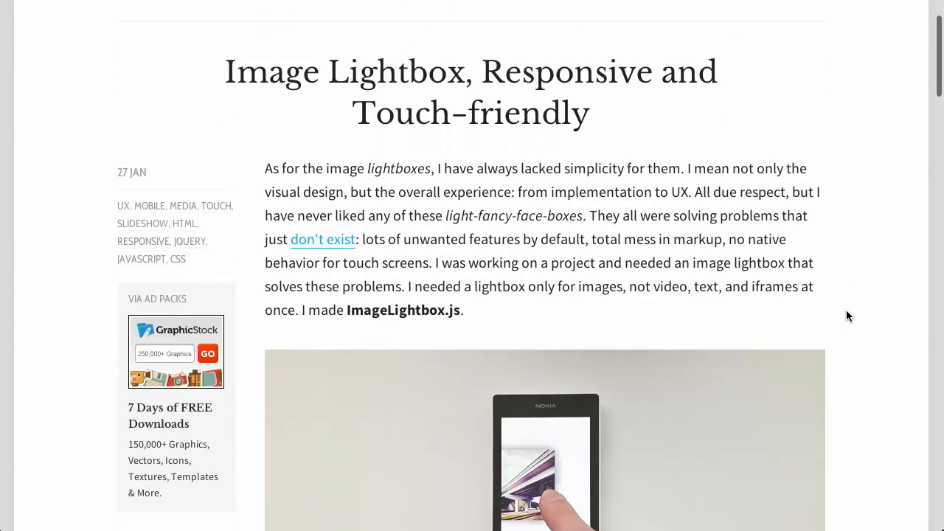
# Step: Scroll through the Image Lightbox article's feature list toward the demo link
pyautogui.scroll(-3)
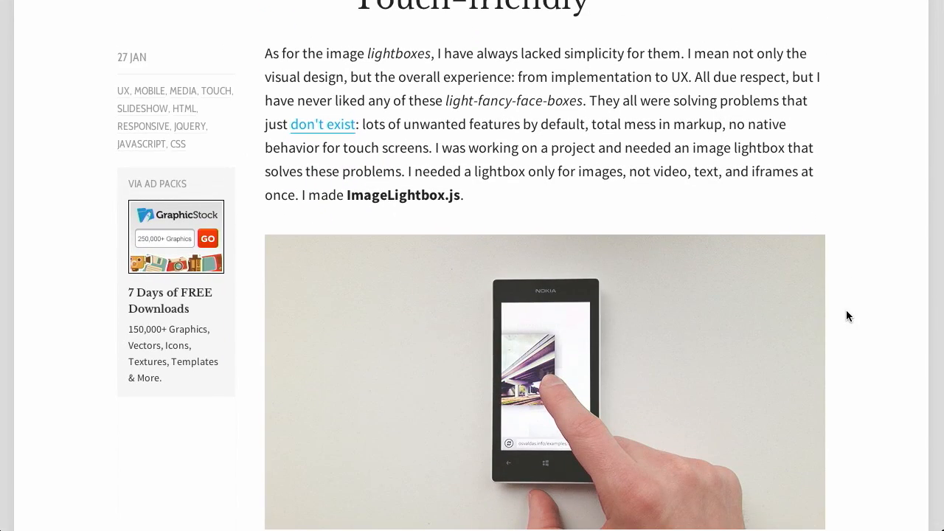
pyautogui.scroll(-3)
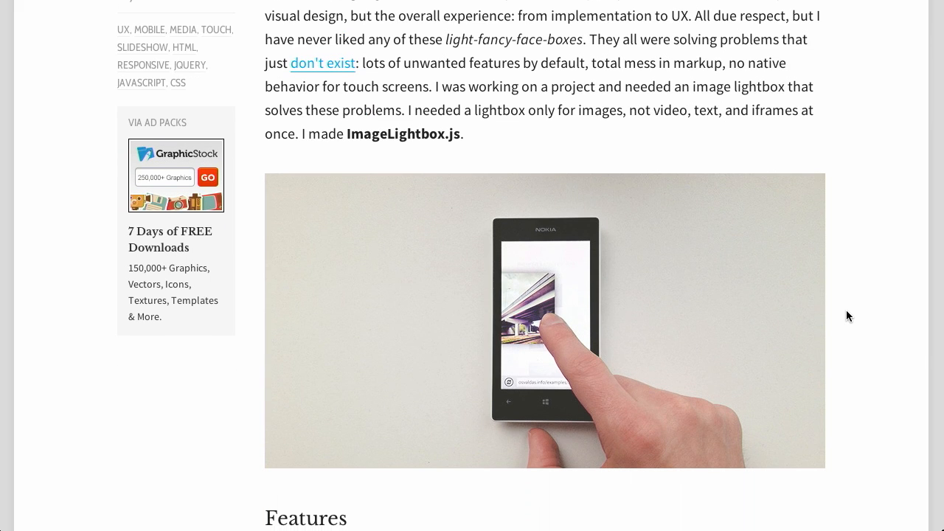
pyautogui.scroll(-3)
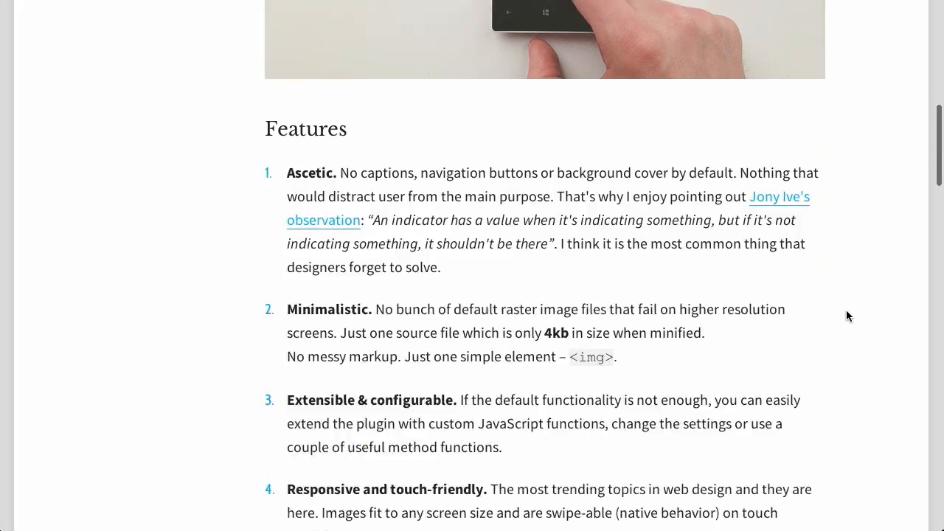
pyautogui.scroll(-3)
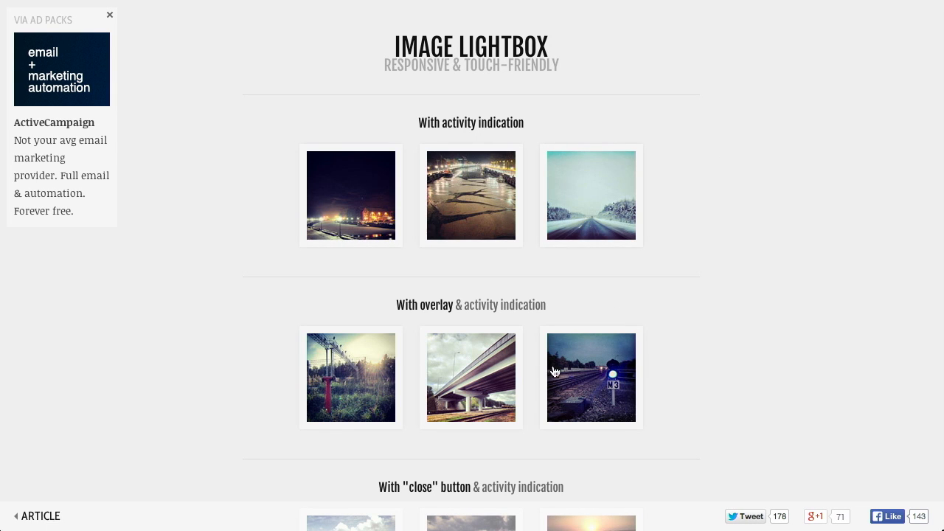
pyautogui.click(591, 195)
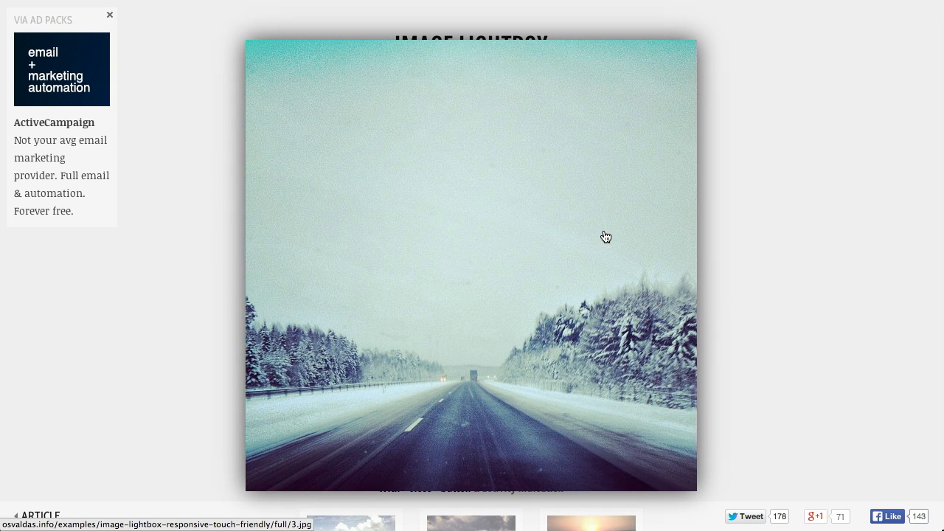
pyautogui.moveTo(238, 307)
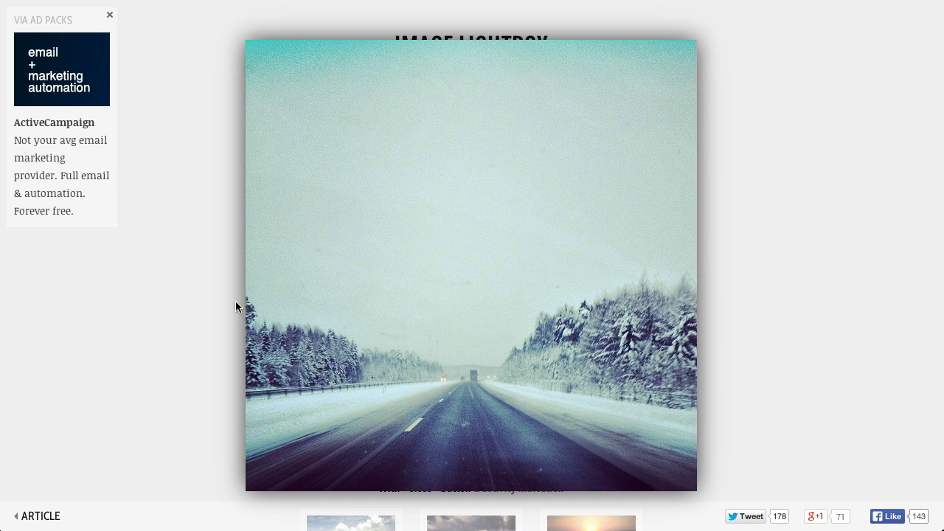
pyautogui.moveTo(674, 249)
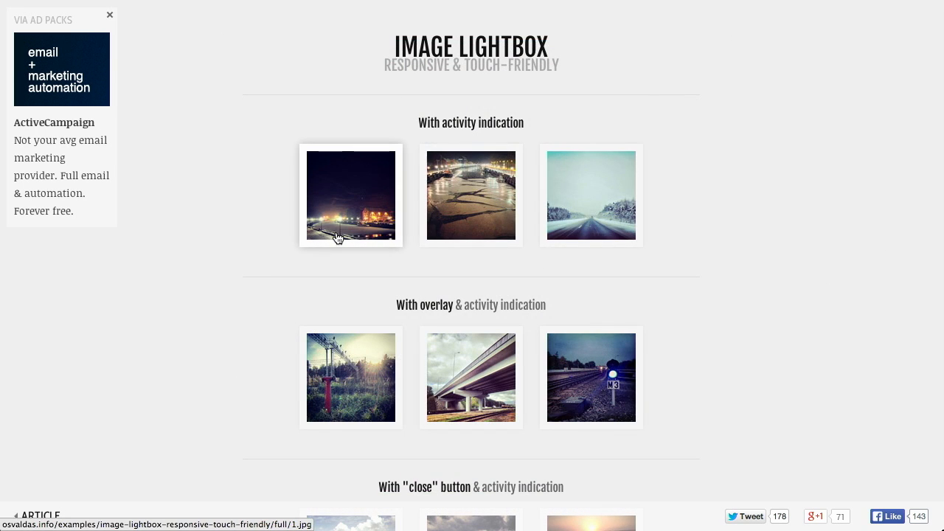
pyautogui.moveTo(814, 323)
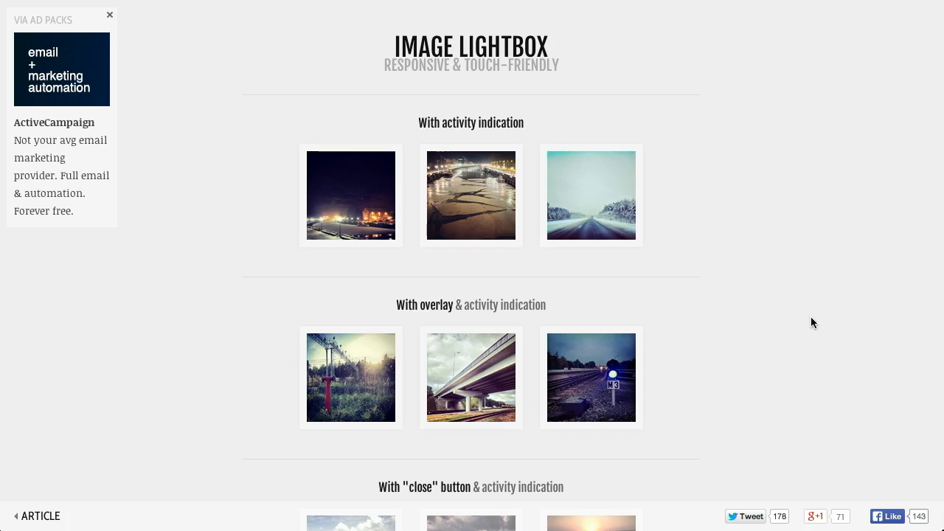
# Step: Scroll the Image Lightbox article to its JavaScript setup notes and back
pyautogui.scroll(-3)
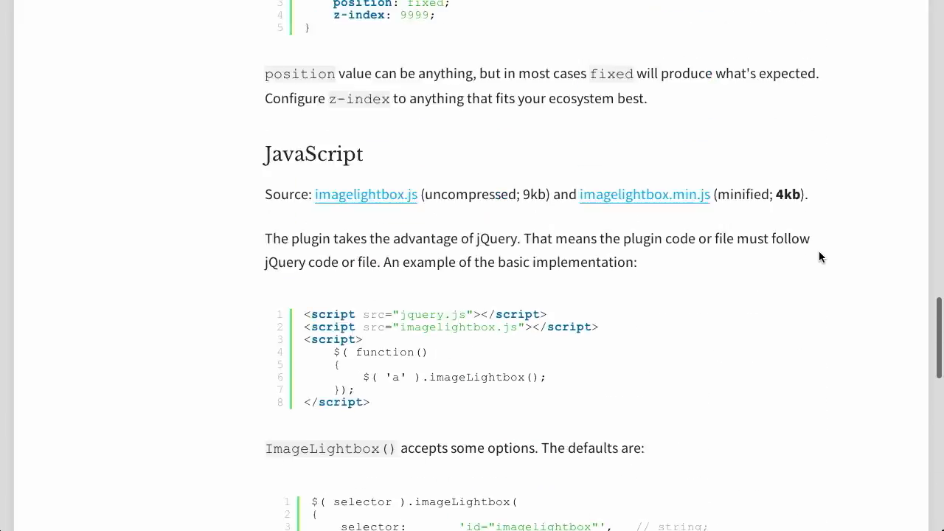
pyautogui.scroll(3)
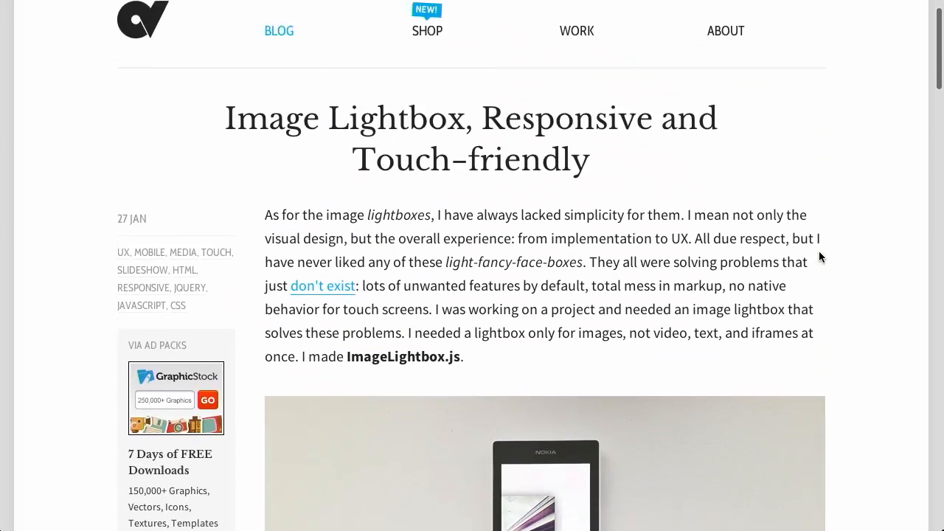
pyautogui.scroll(-3)
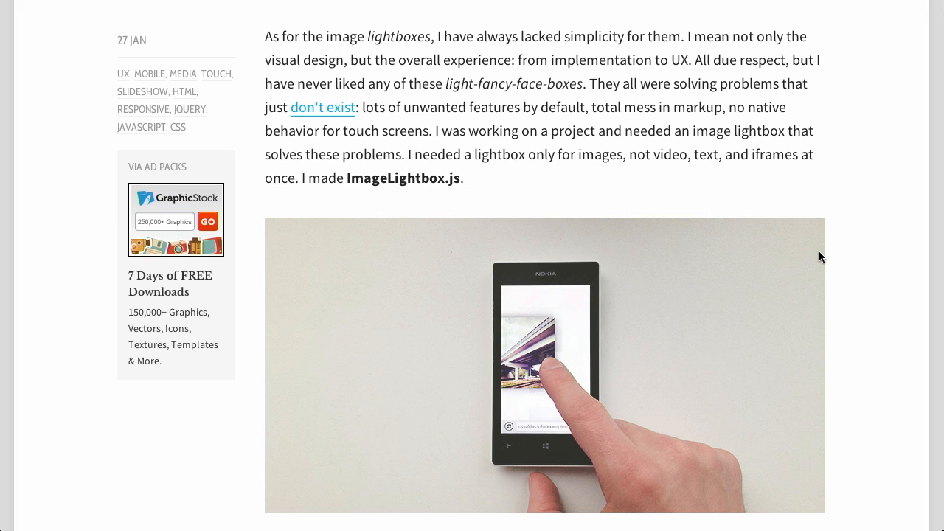
pyautogui.moveTo(818, 260)
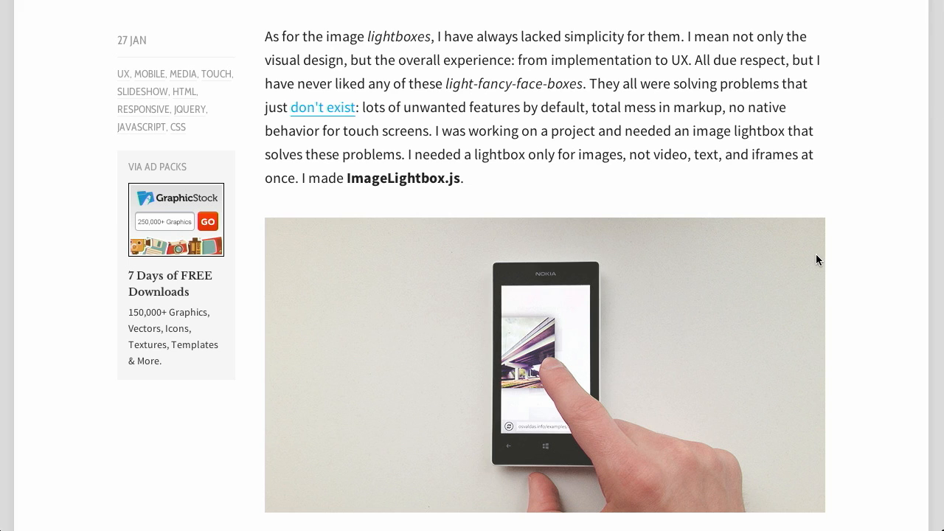
pyautogui.moveTo(866, 249)
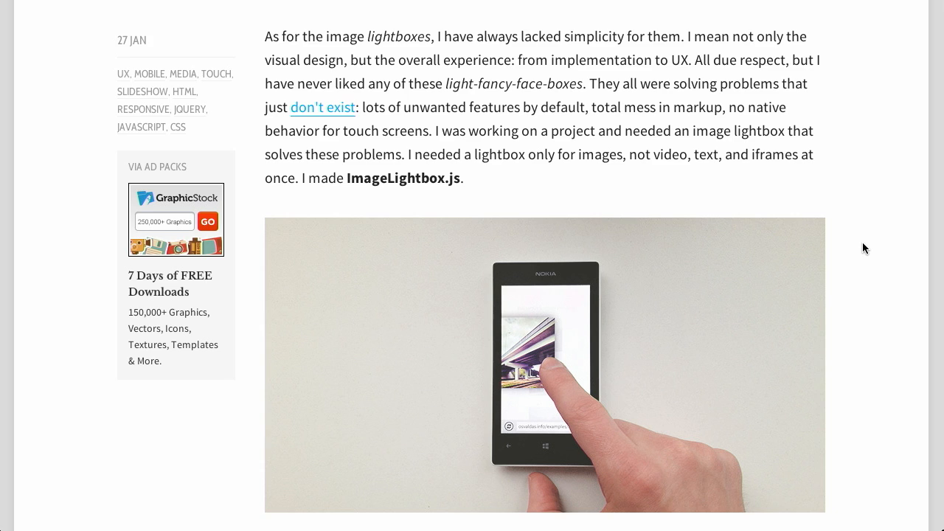
pyautogui.scroll(-3)
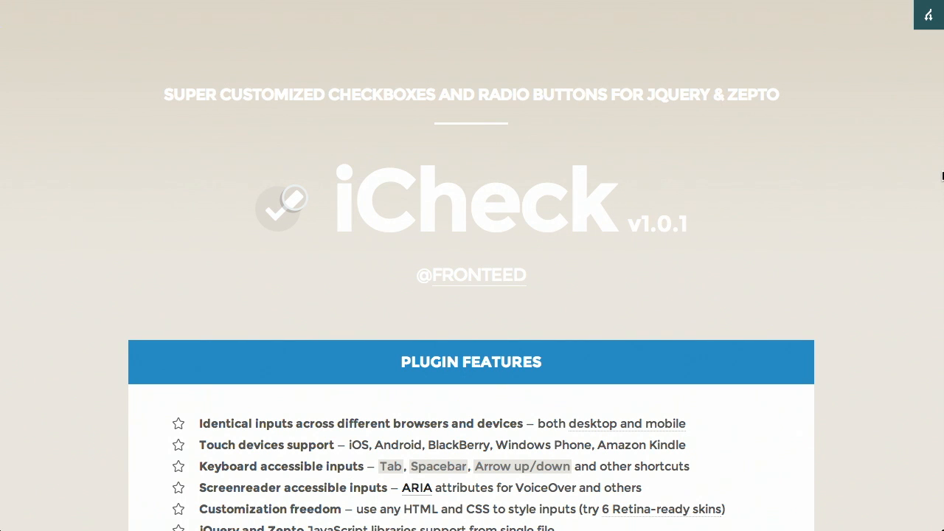
# Step: Scroll to the iCheck demo, toggle Checkbox #input-1, and check the Callbacks log
pyautogui.scroll(-3)
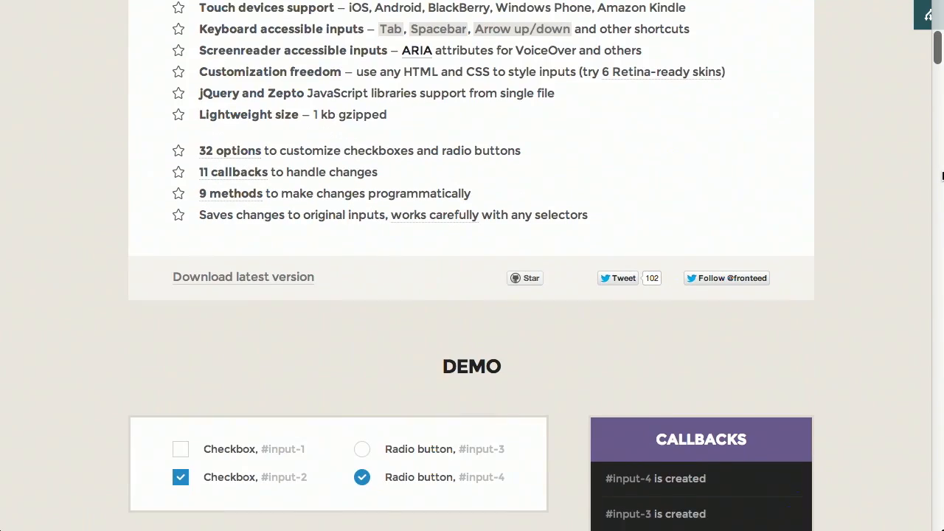
pyautogui.scroll(-3)
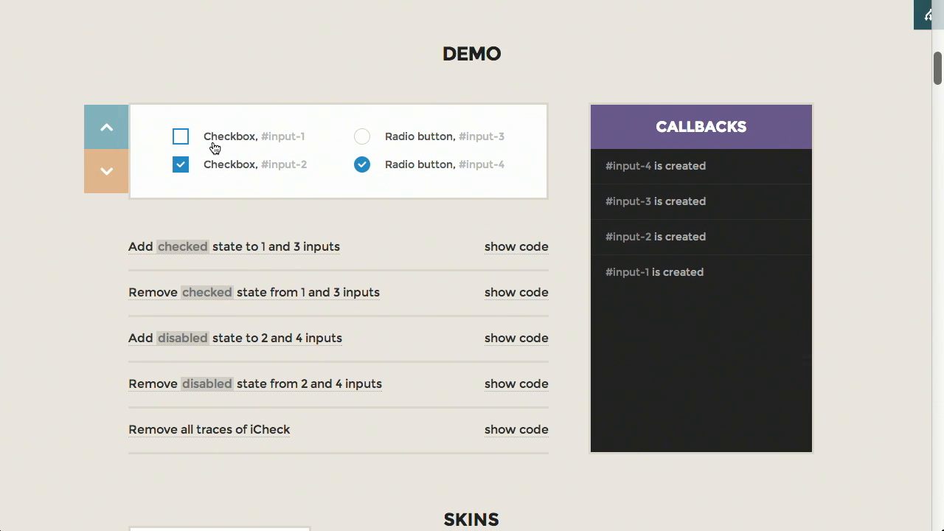
pyautogui.click(181, 136)
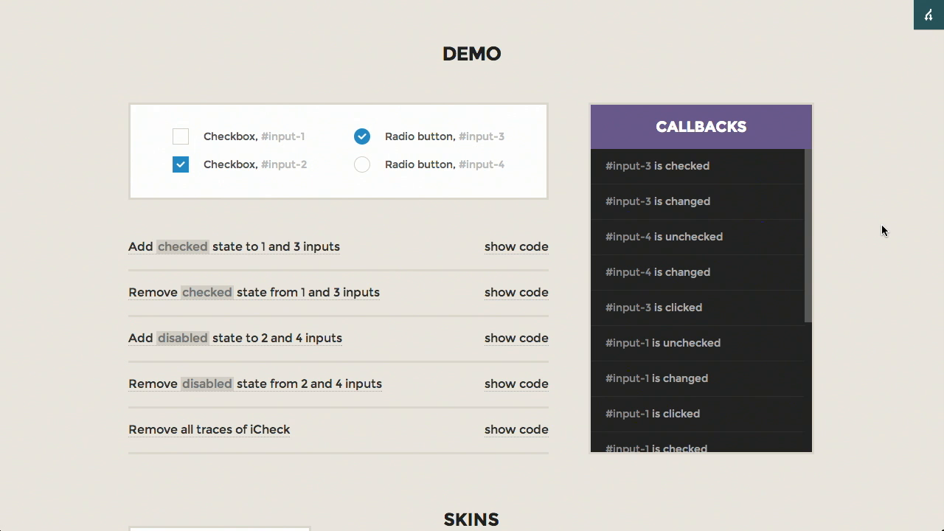
pyautogui.scroll(-3)
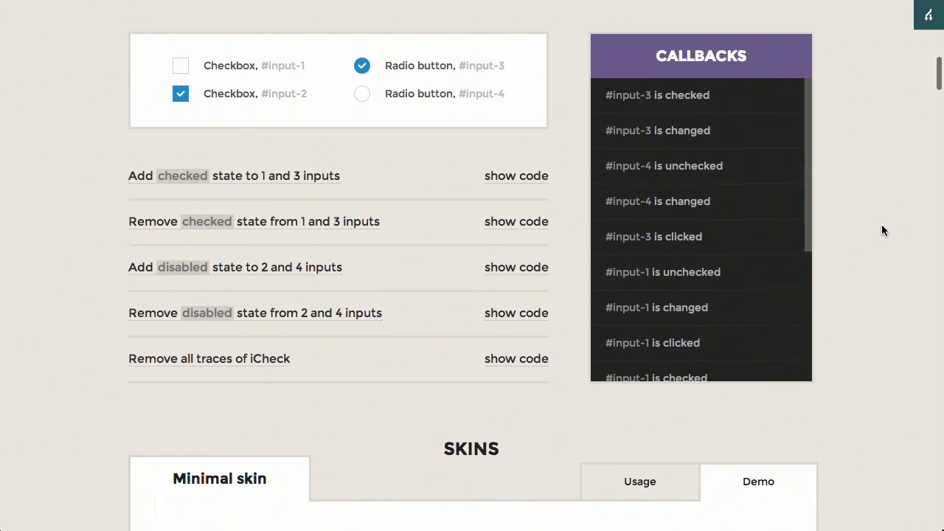
# Step: Scroll the iCheck Skins section from the Minimal skin down to Futurico
pyautogui.scroll(-3)
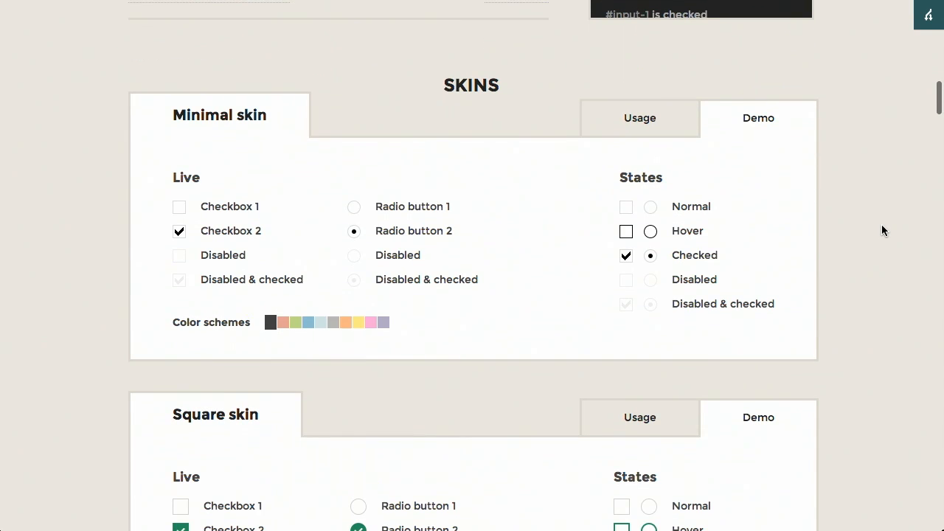
pyautogui.scroll(3)
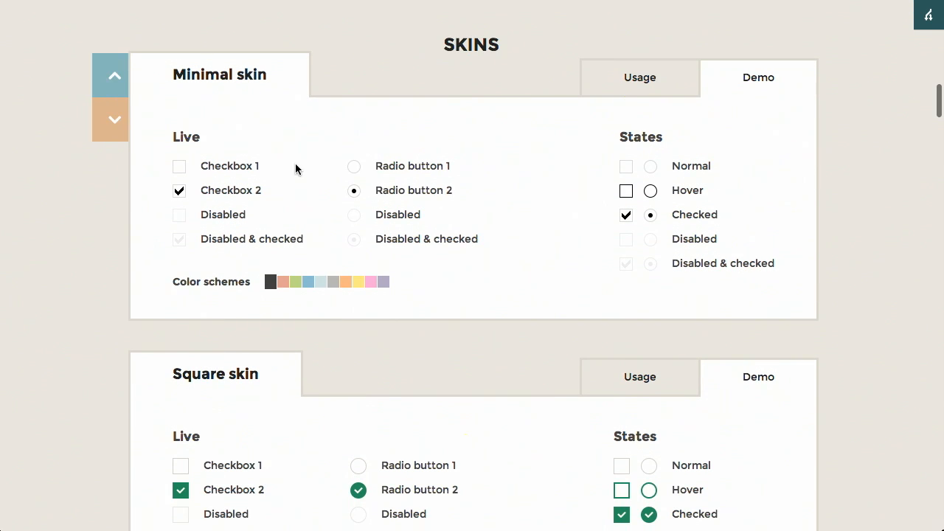
pyautogui.scroll(-3)
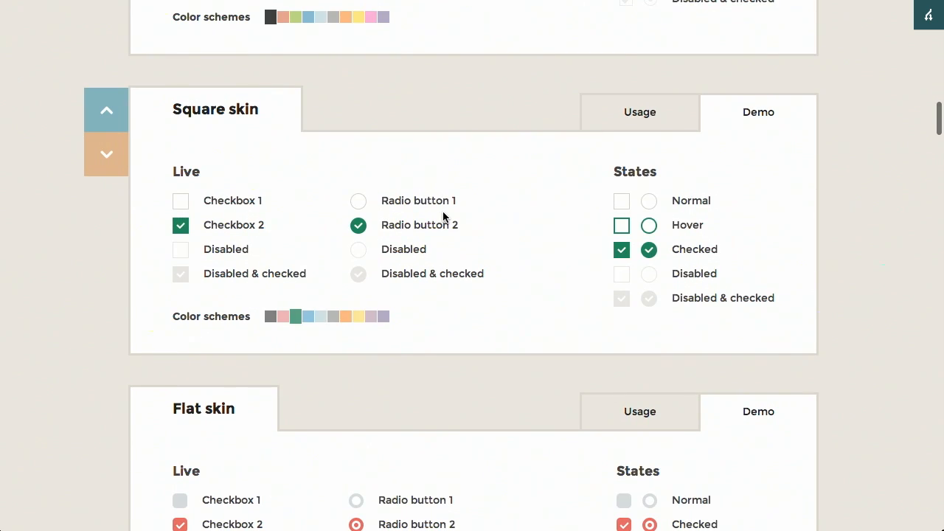
pyautogui.scroll(-3)
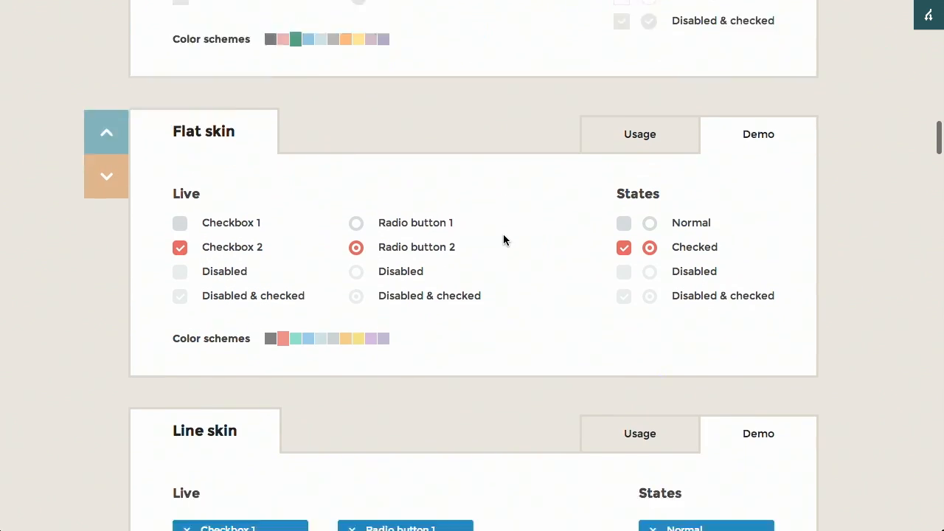
pyautogui.scroll(-3)
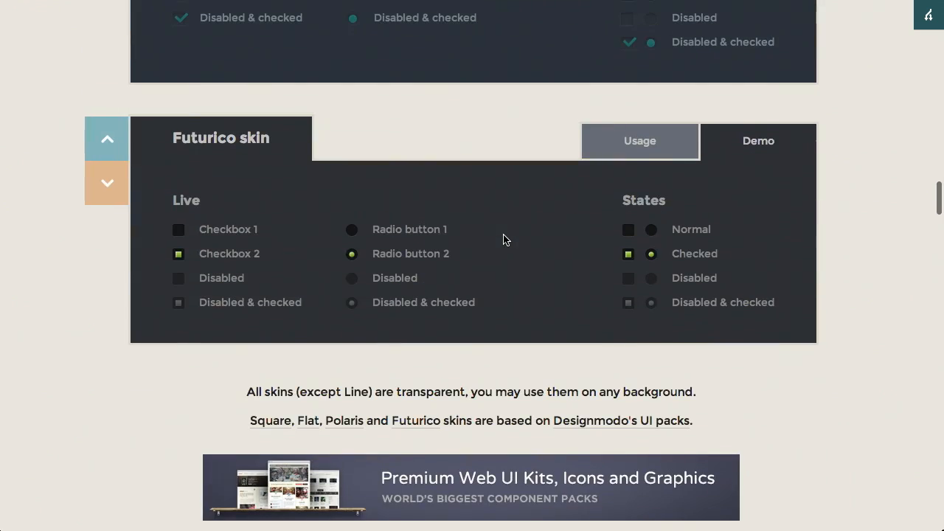
pyautogui.scroll(3)
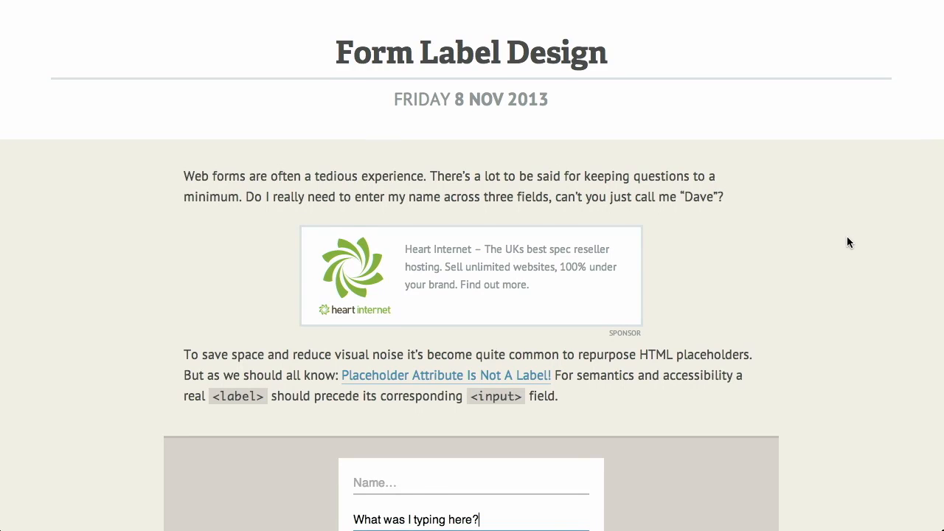
# Step: Scroll the Form Label Design article past the floating label animation and back
pyautogui.scroll(-3)
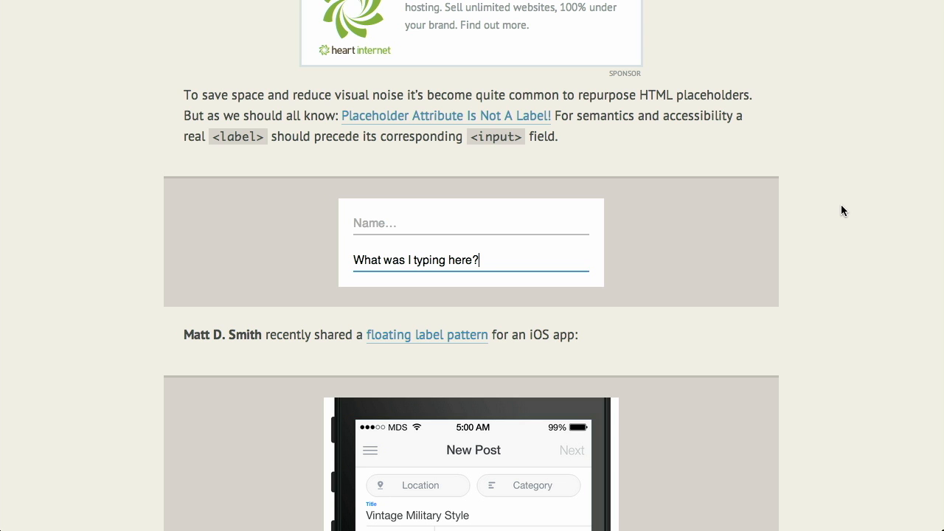
pyautogui.scroll(-3)
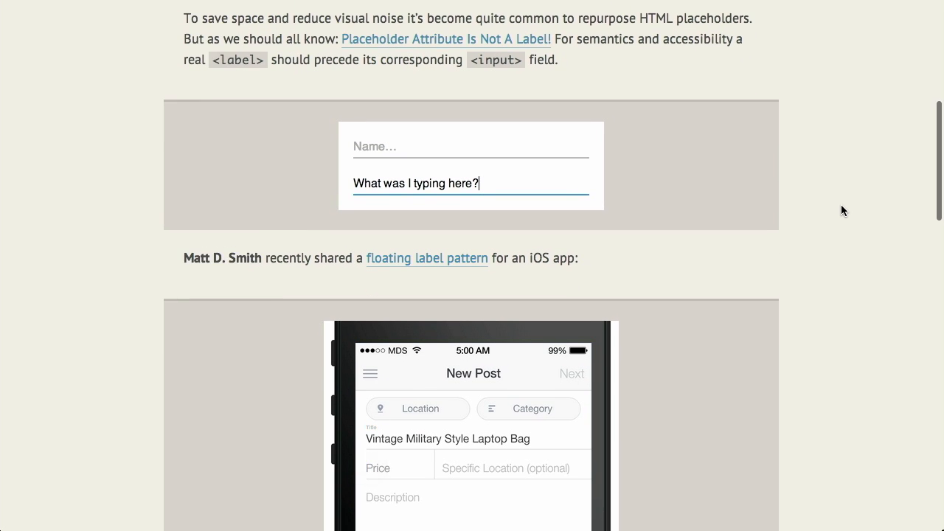
pyautogui.scroll(-3)
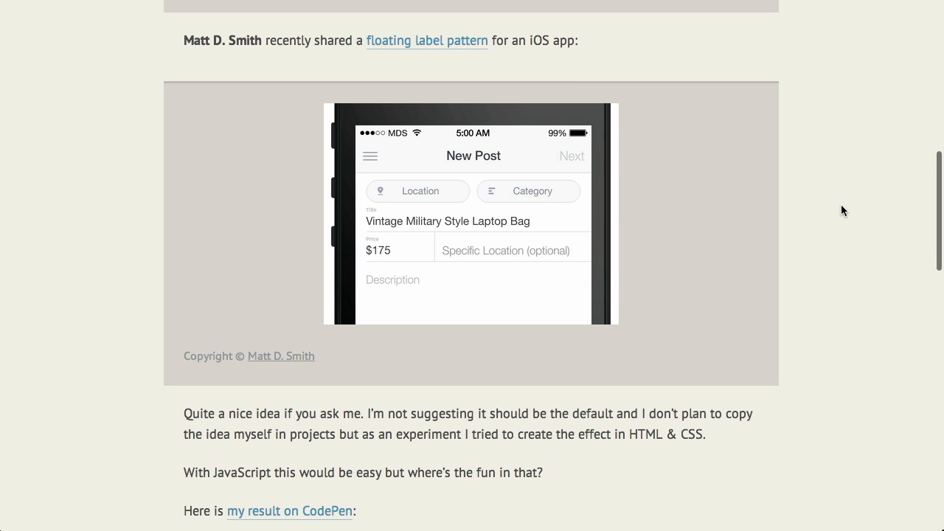
pyautogui.scroll(3)
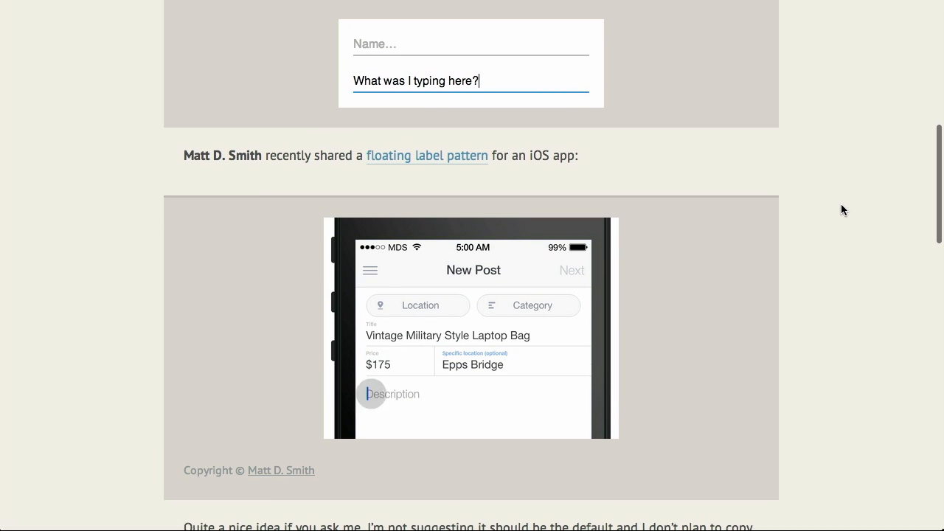
pyautogui.scroll(3)
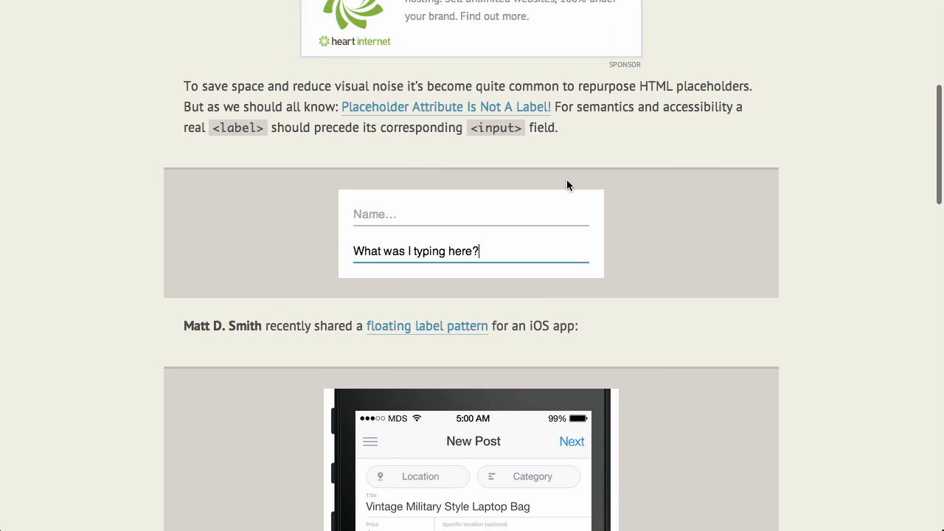
pyautogui.moveTo(318, 141)
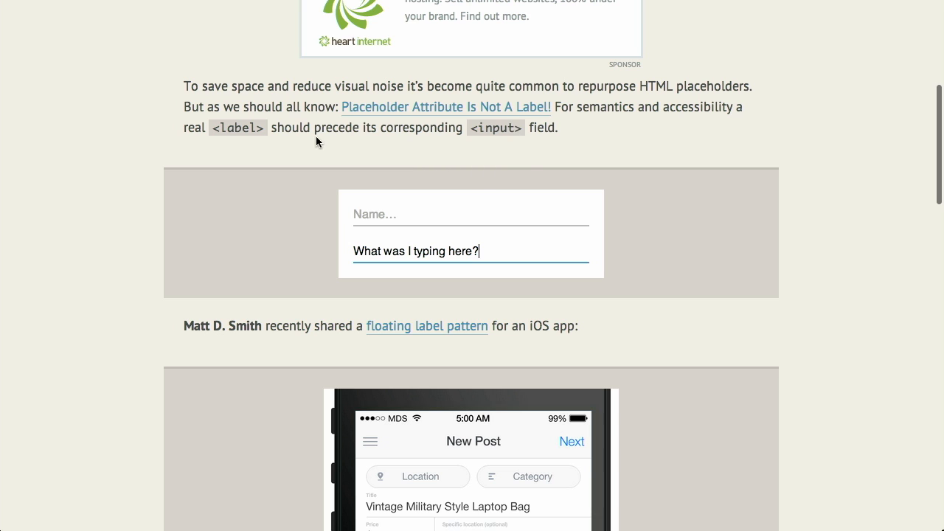
pyautogui.moveTo(701, 215)
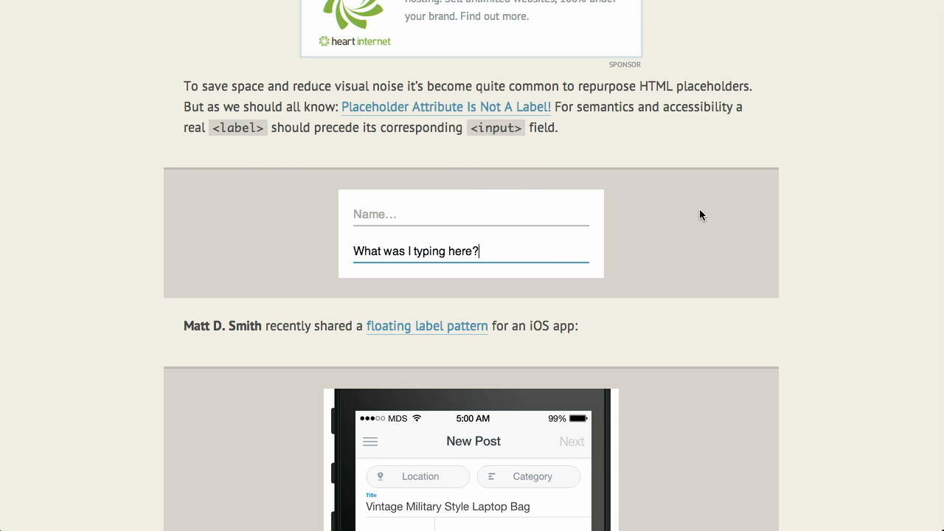
pyautogui.moveTo(371, 148)
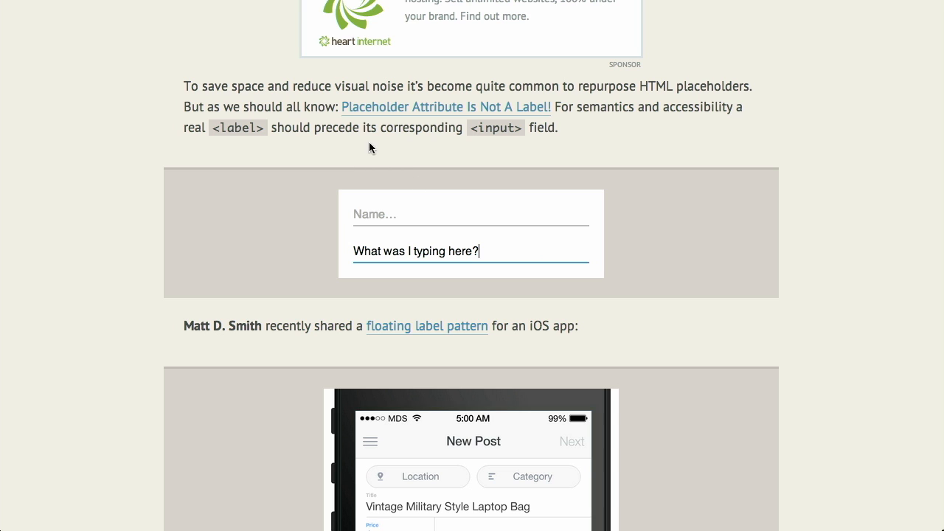
pyautogui.moveTo(441, 123)
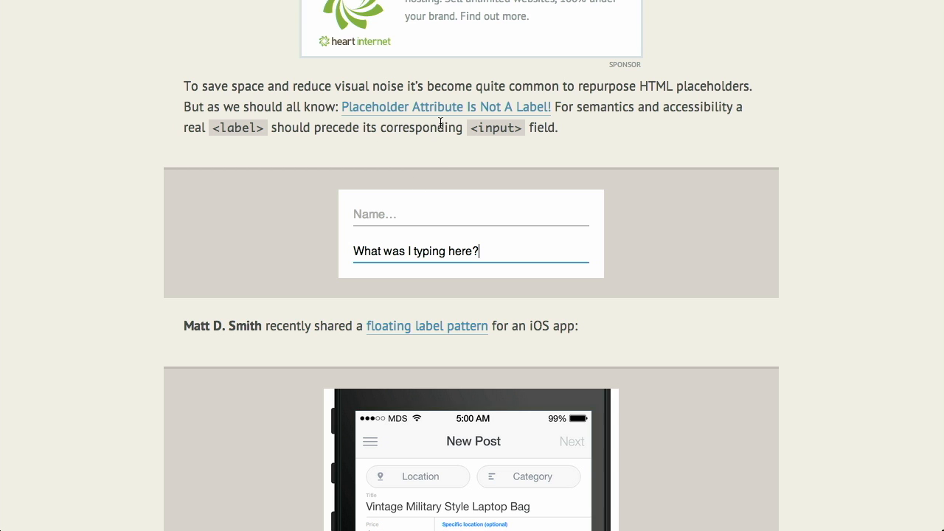
pyautogui.moveTo(377, 185)
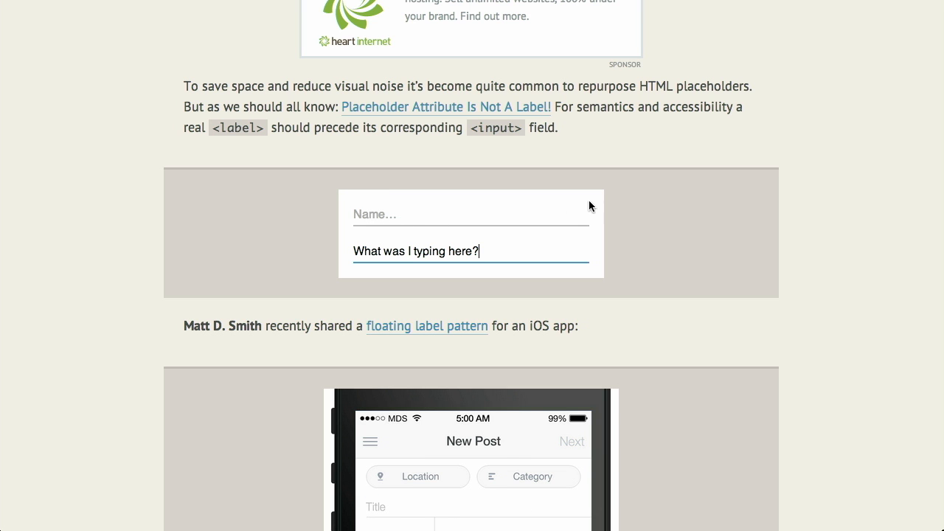
# Step: Scroll to the CodePen result and HTML example, entering 'ilitary Style Laptop Bag'
pyautogui.scroll(-3)
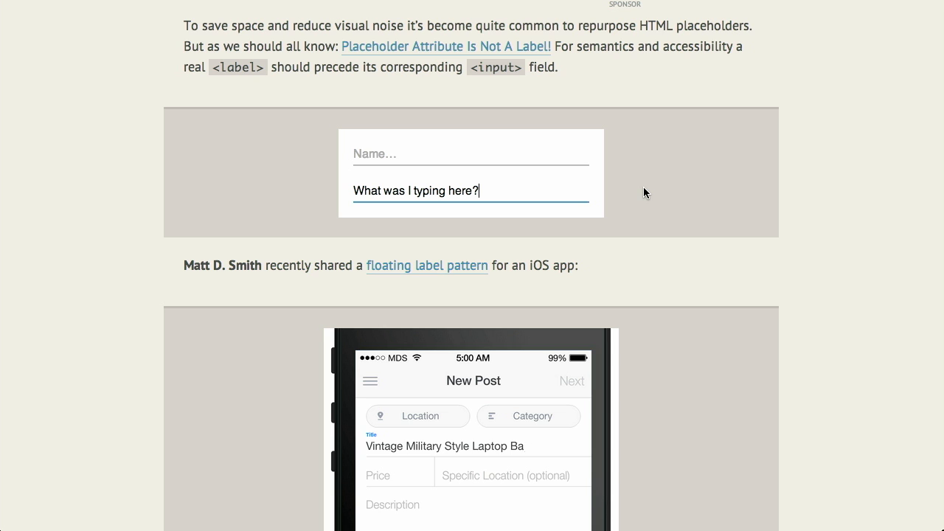
pyautogui.scroll(-3)
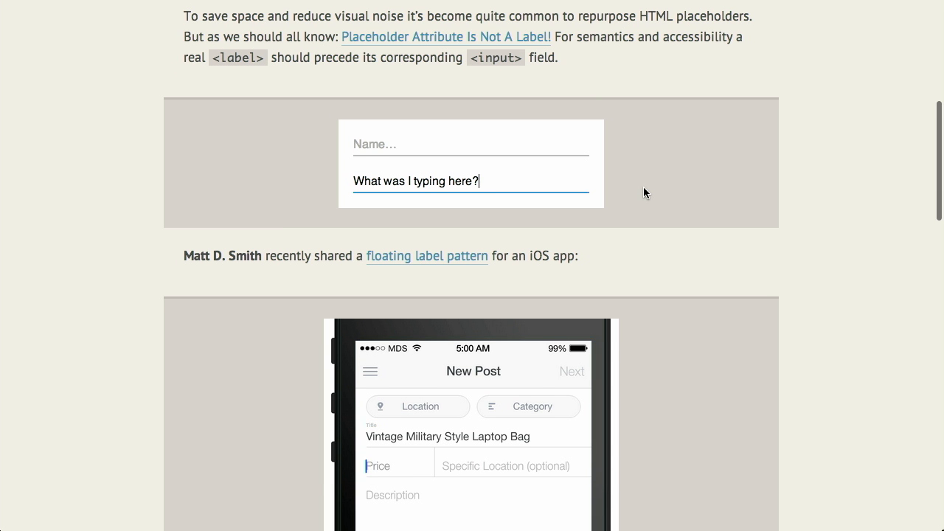
pyautogui.scroll(-3)
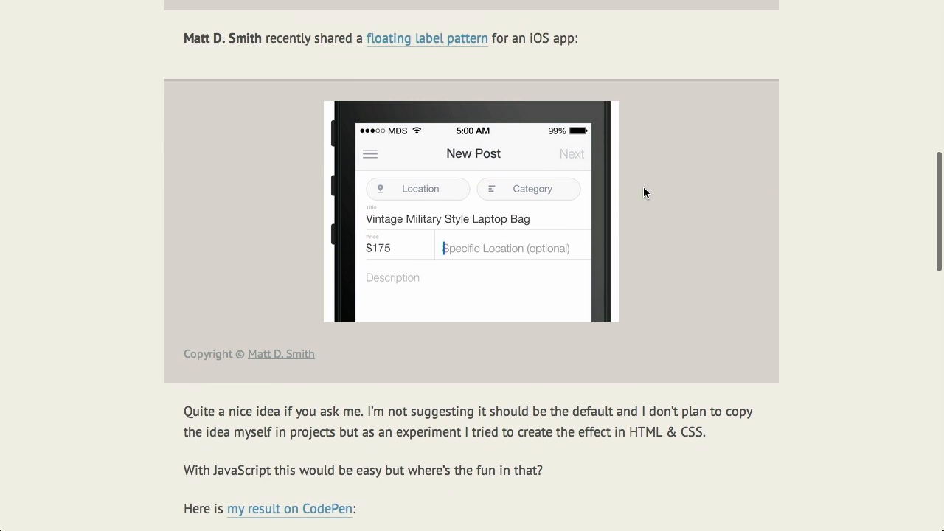
pyautogui.scroll(-3)
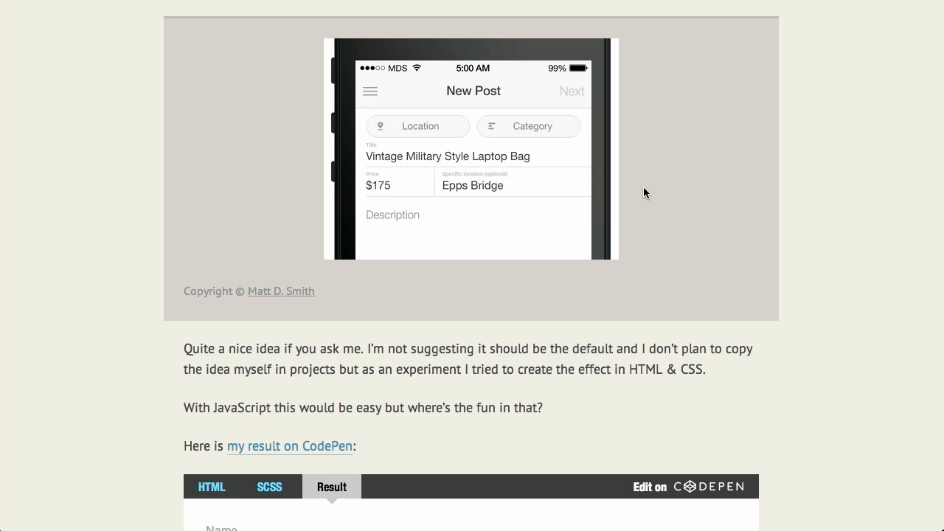
pyautogui.scroll(-3)
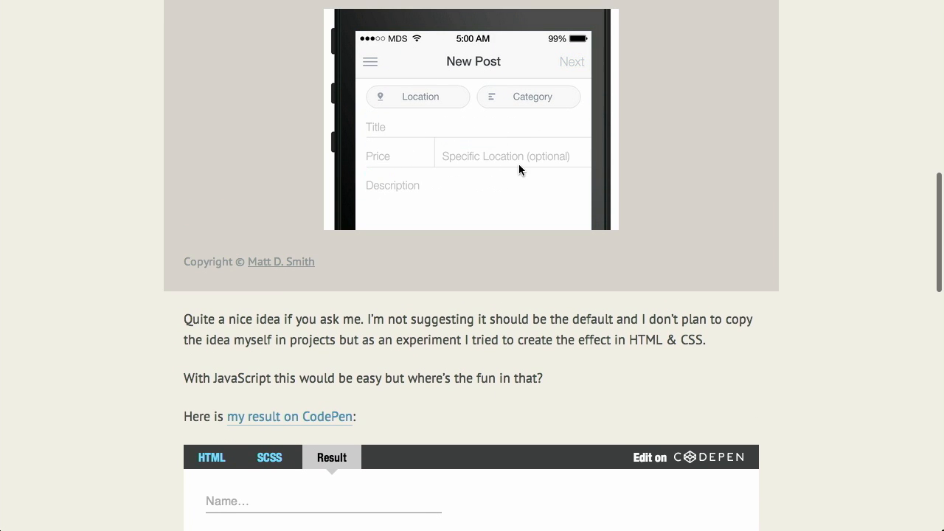
pyautogui.scroll(3)
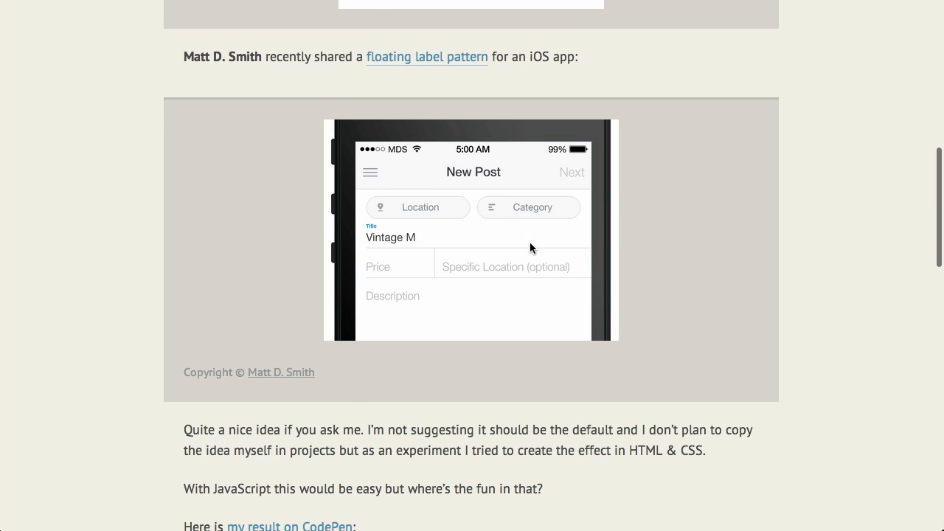
pyautogui.write('ilitary Style Laptop Bag')
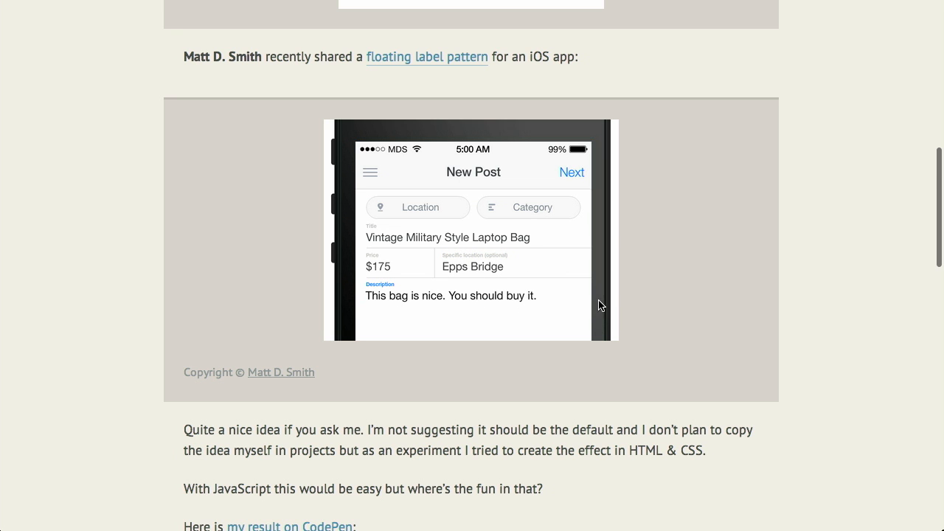
pyautogui.scroll(-3)
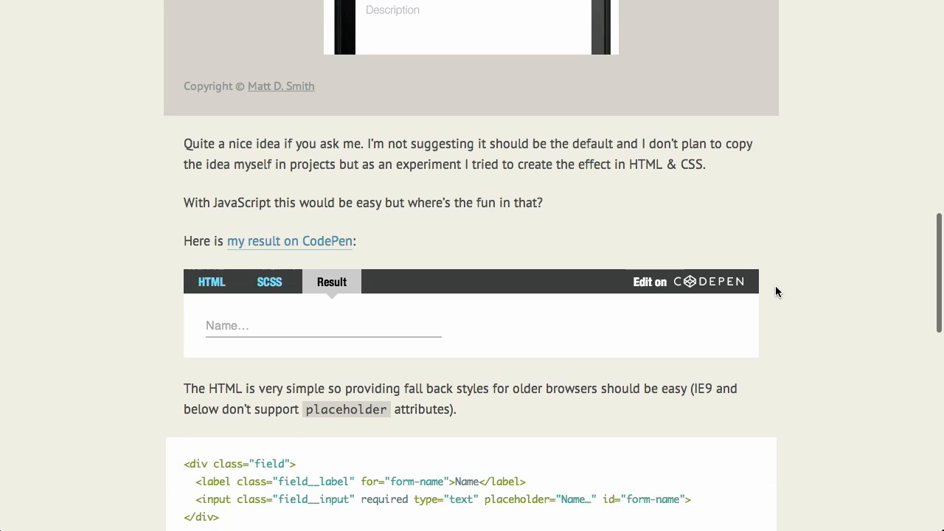
# Step: Type 'Nick Pettit' into the demo's Name field so the floating label appears
pyautogui.scroll(-3)
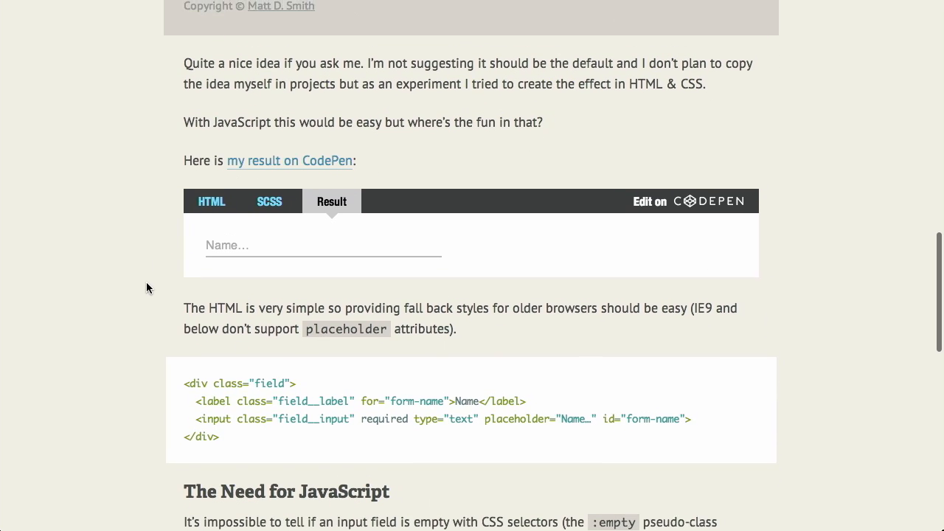
pyautogui.scroll(3)
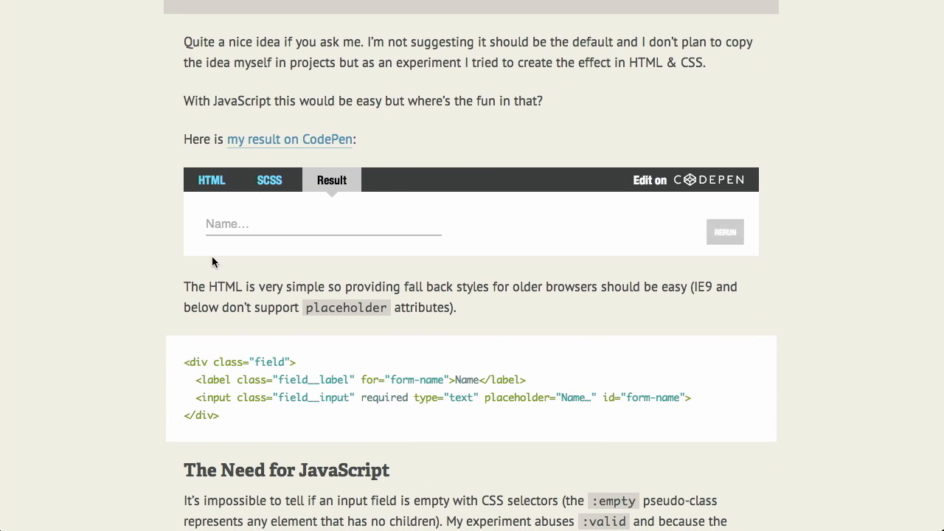
pyautogui.moveTo(251, 222)
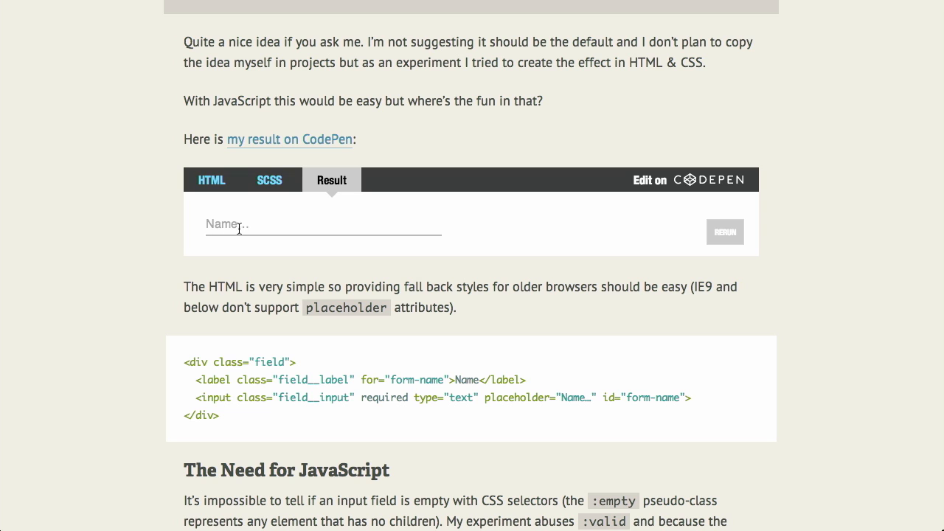
pyautogui.moveTo(230, 225)
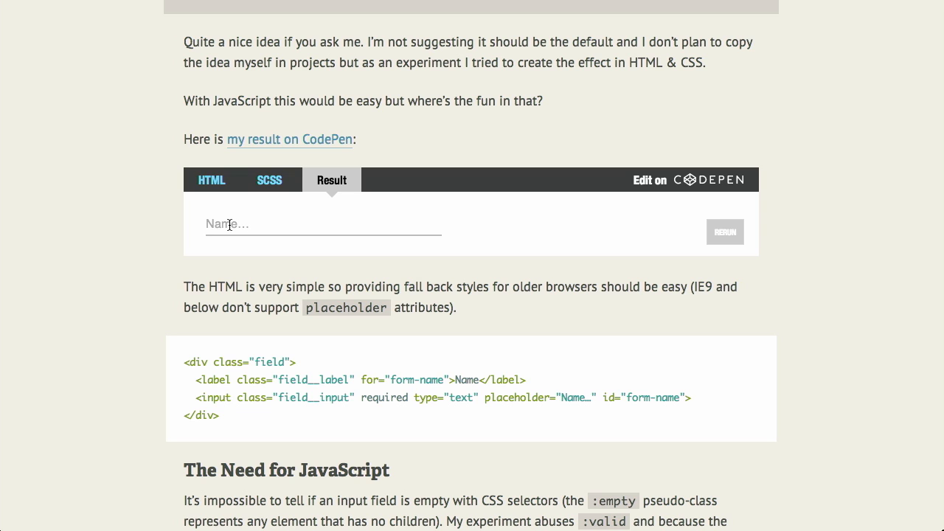
pyautogui.click(324, 225)
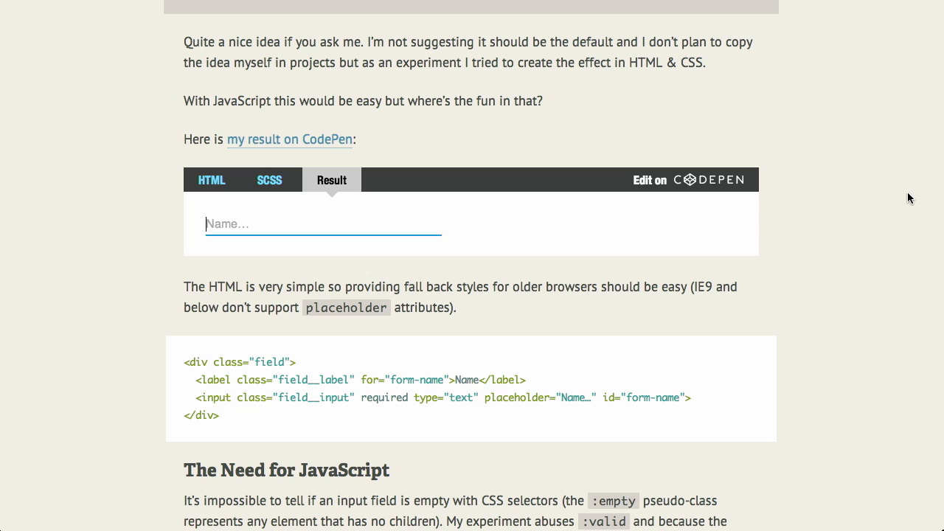
pyautogui.write('Nick Pettit')
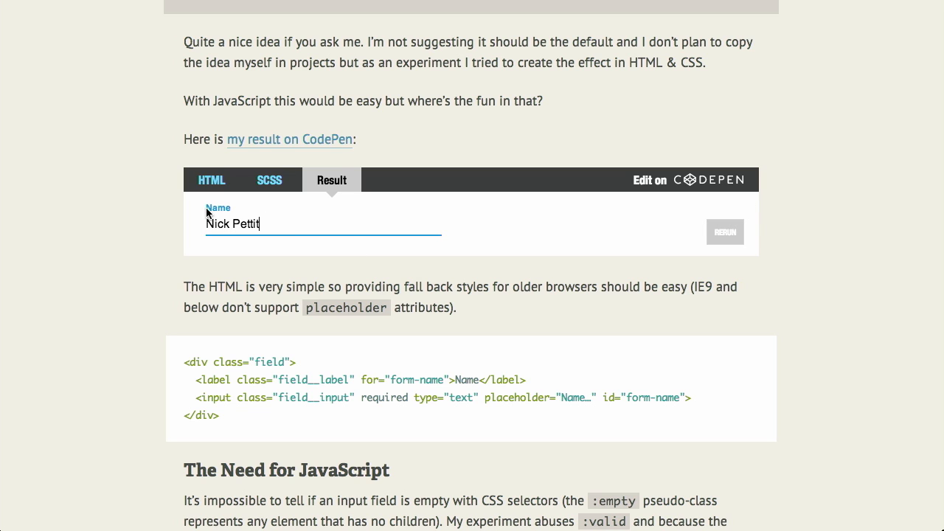
pyautogui.moveTo(793, 338)
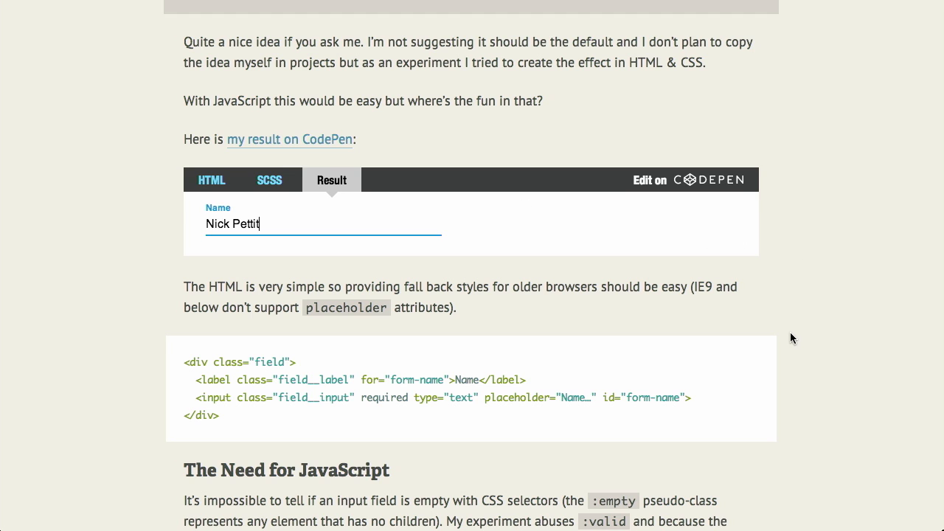
pyautogui.scroll(-3)
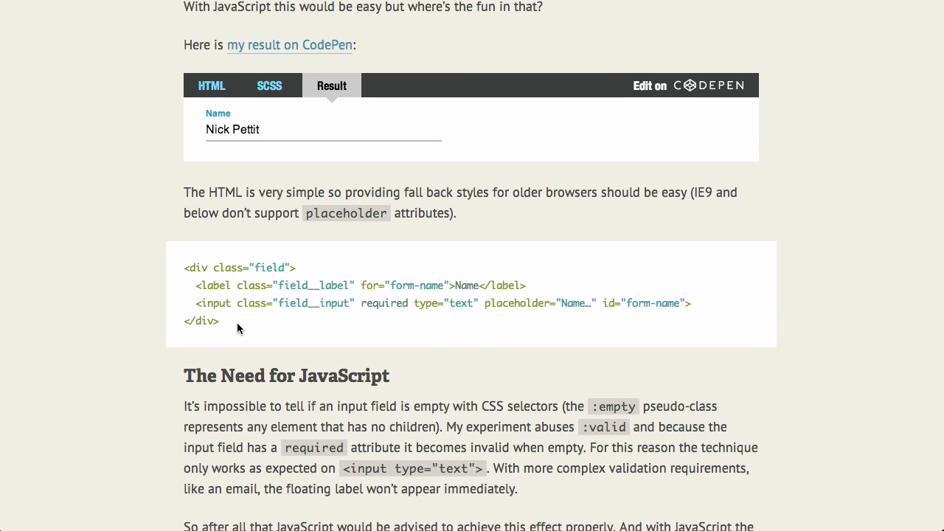
pyautogui.moveTo(137, 300)
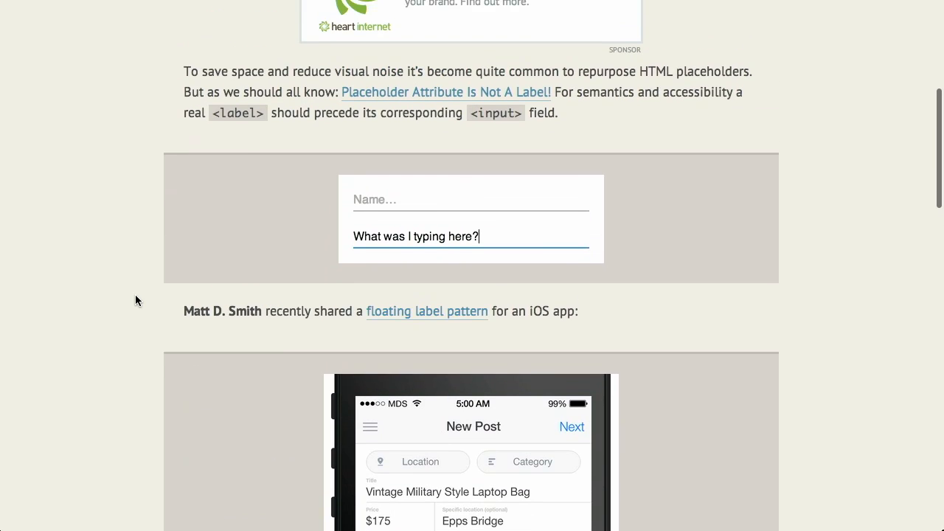
pyautogui.scroll(3)
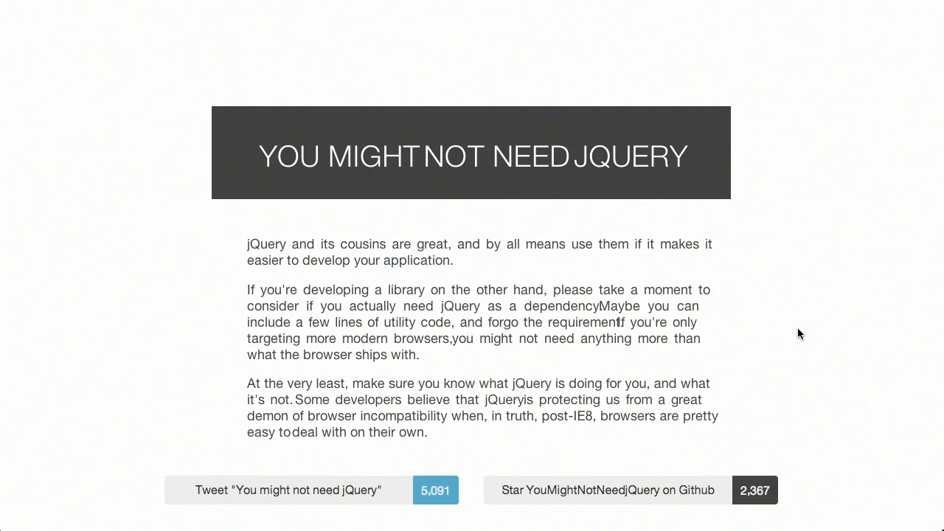
pyautogui.moveTo(919, 332)
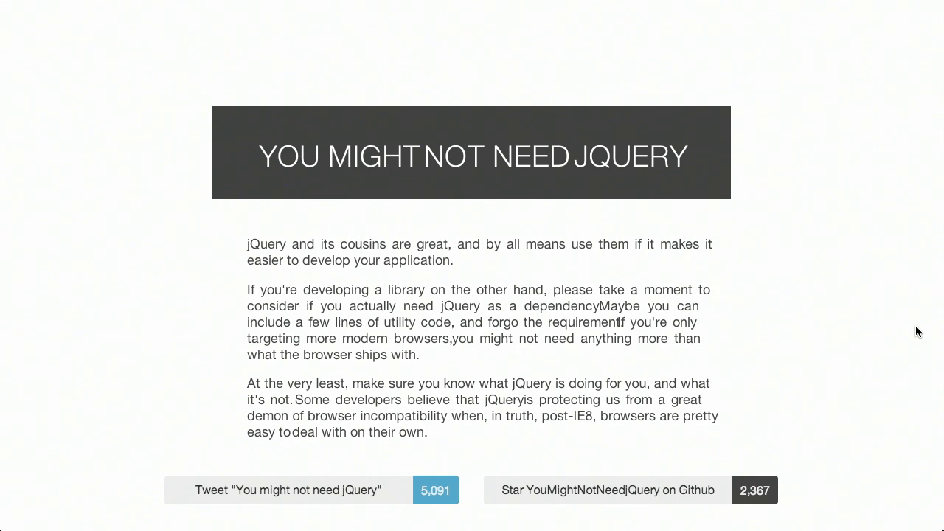
# Step: Scroll down through the jQuery site to the AJAX JSON comparison examples
pyautogui.scroll(-3)
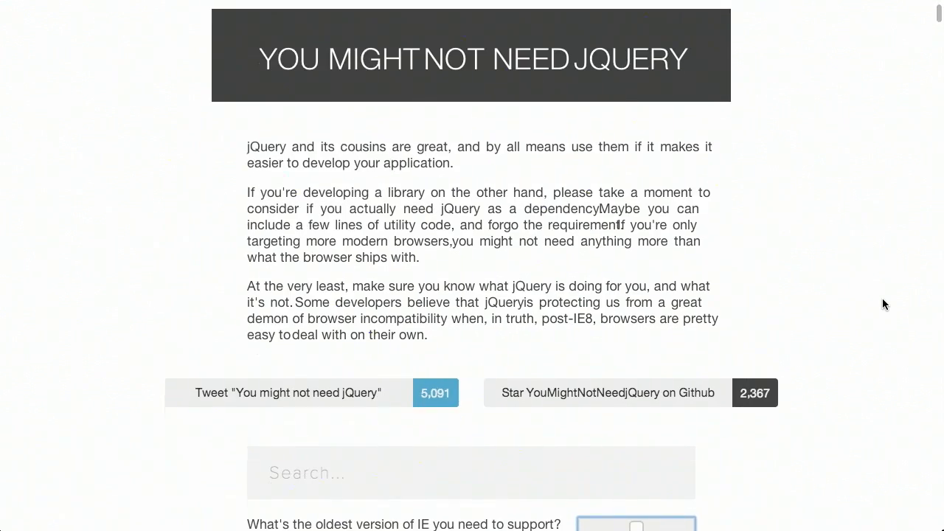
pyautogui.scroll(-3)
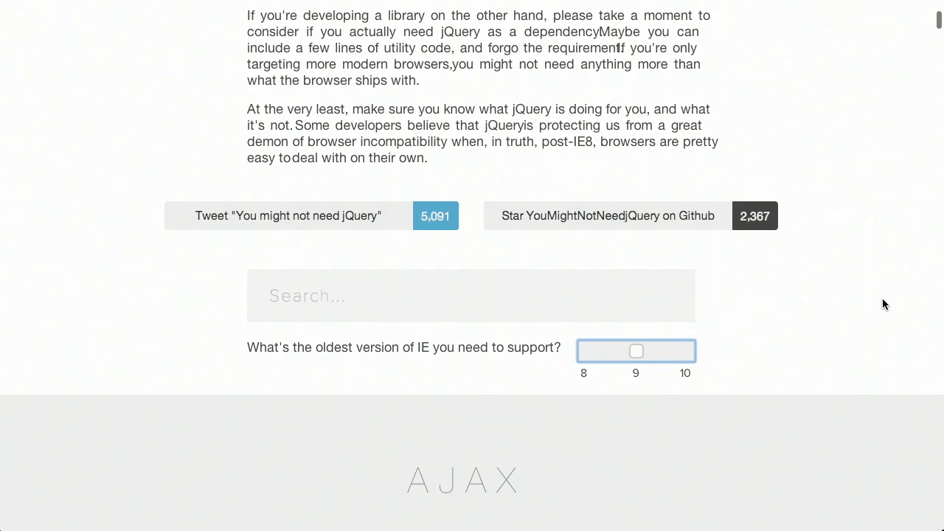
pyautogui.scroll(-3)
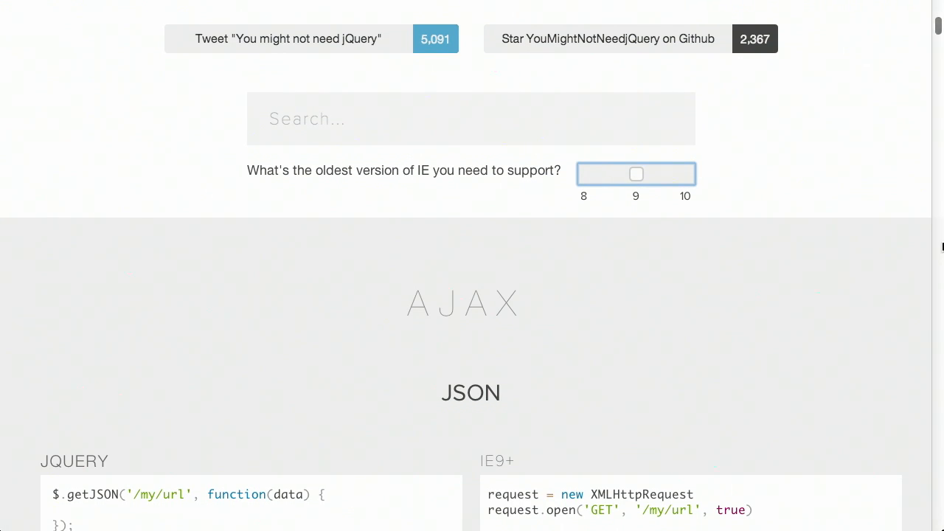
pyautogui.scroll(-3)
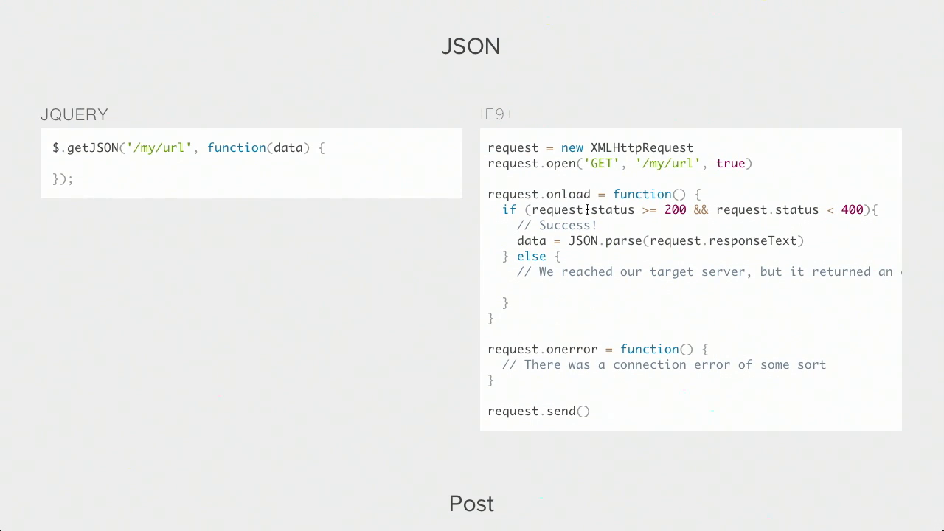
pyautogui.moveTo(351, 330)
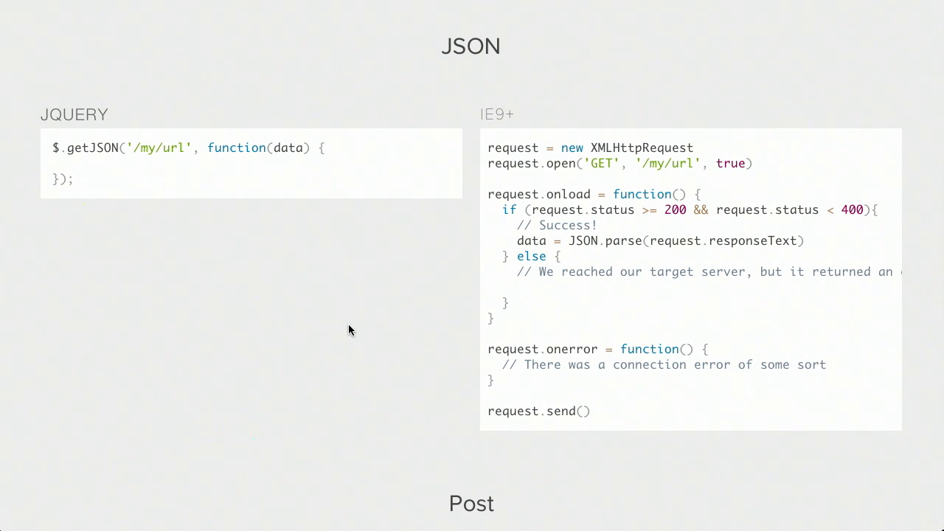
pyautogui.moveTo(733, 315)
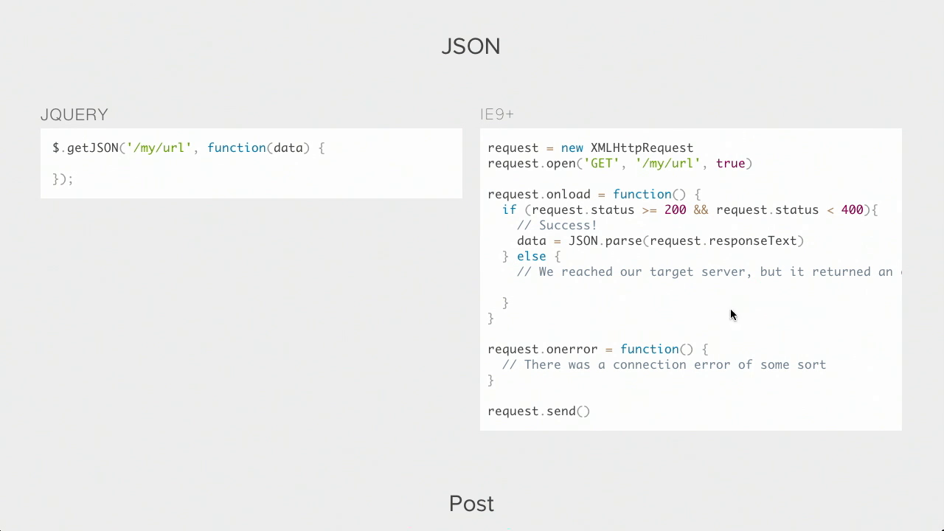
pyautogui.scroll(-3)
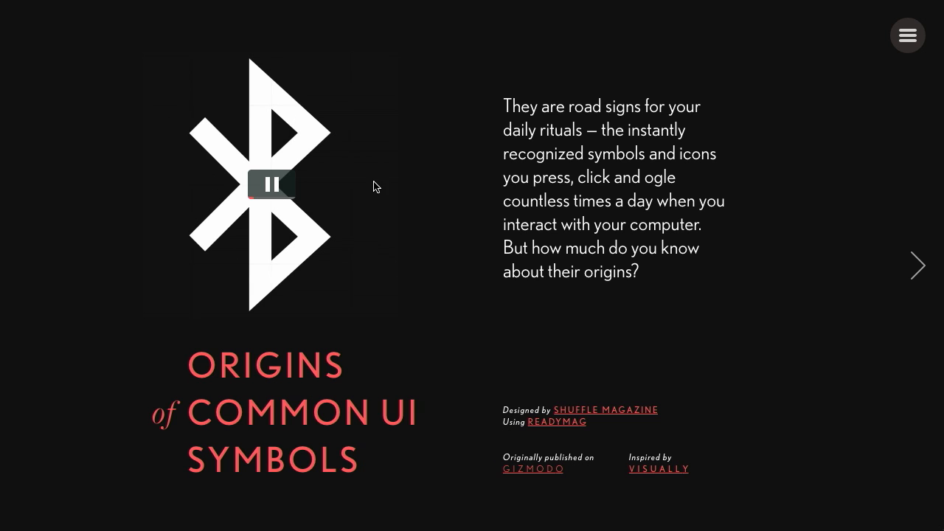
# Step: Advance from the introduction to slide 1 of 11, the Power symbol
pyautogui.click(918, 266)
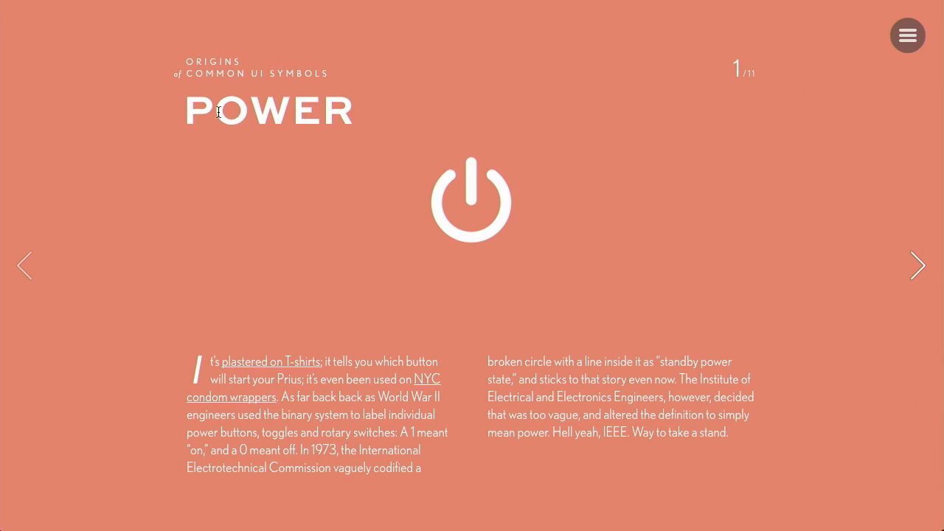
pyautogui.moveTo(415, 134)
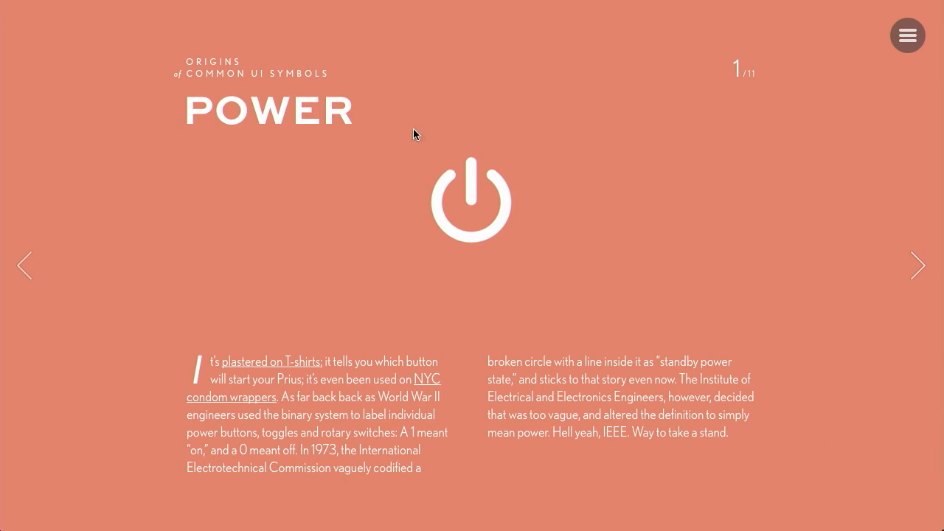
pyautogui.moveTo(736, 324)
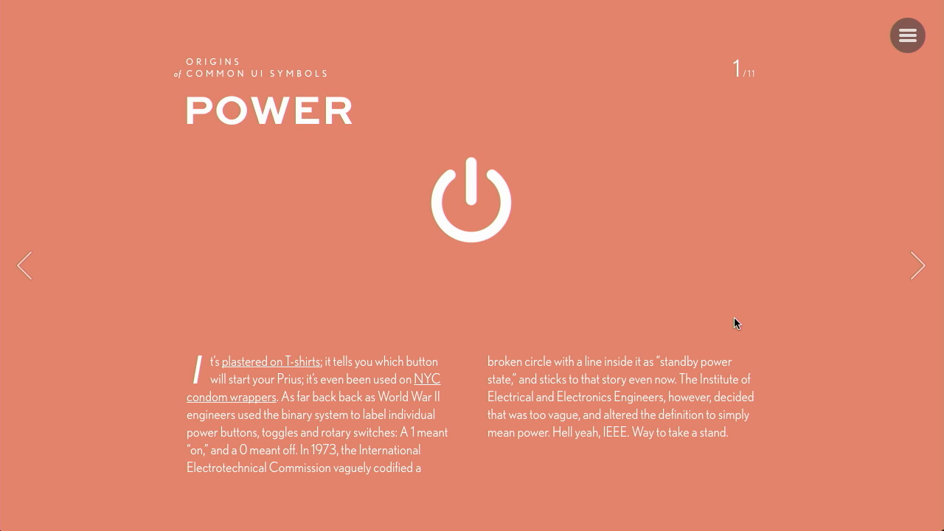
pyautogui.moveTo(614, 421)
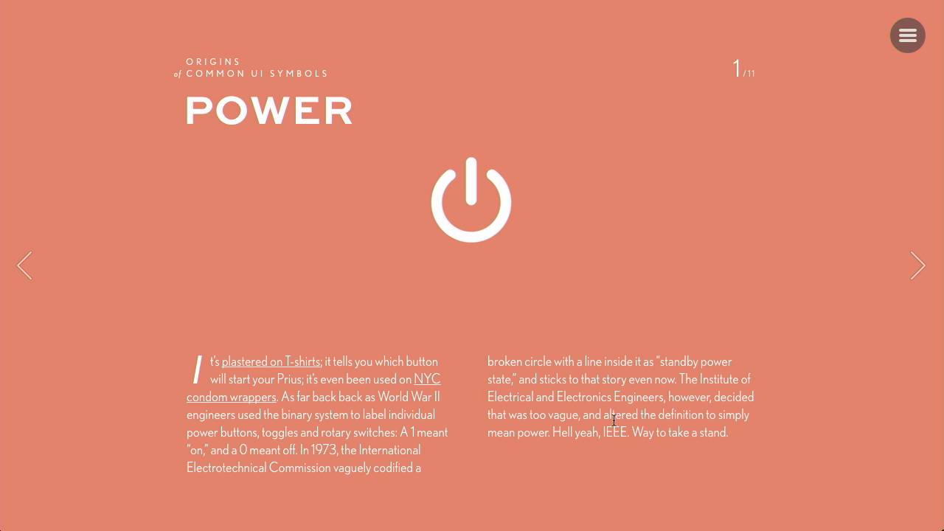
pyautogui.moveTo(905, 258)
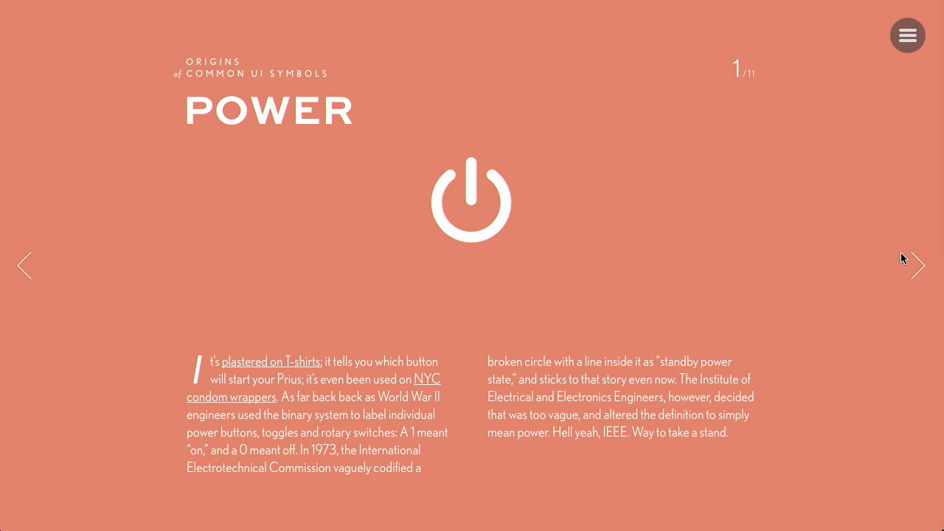
# Step: Step through the Command and Bluetooth stories to the USB symbol, 4 of 11
pyautogui.click(919, 266)
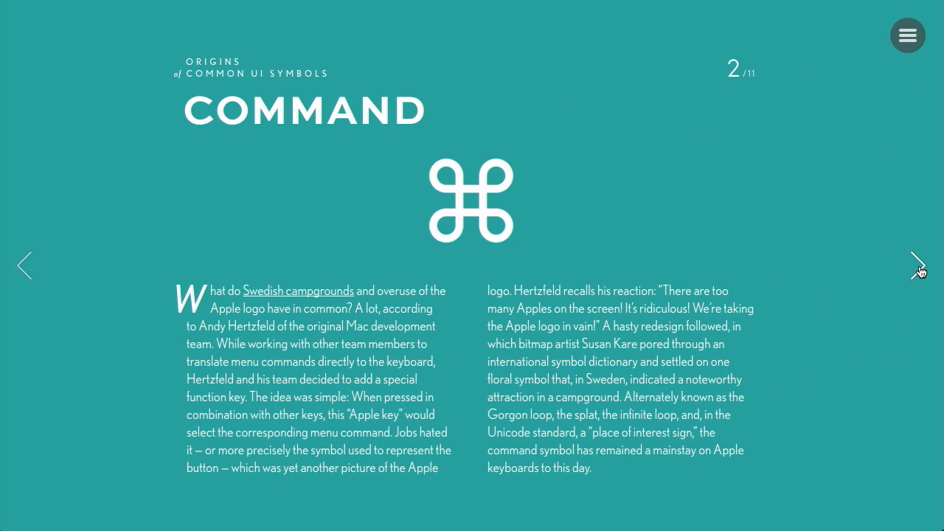
pyautogui.click(918, 266)
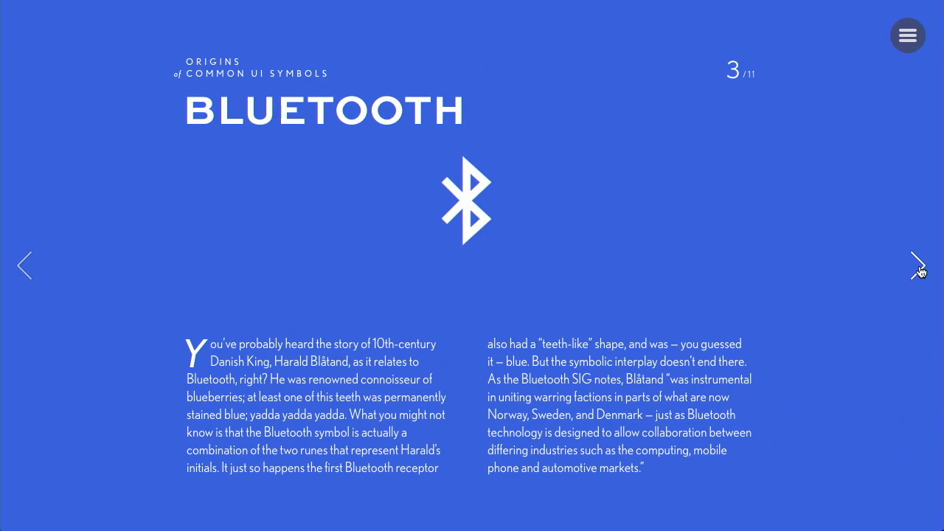
pyautogui.click(918, 266)
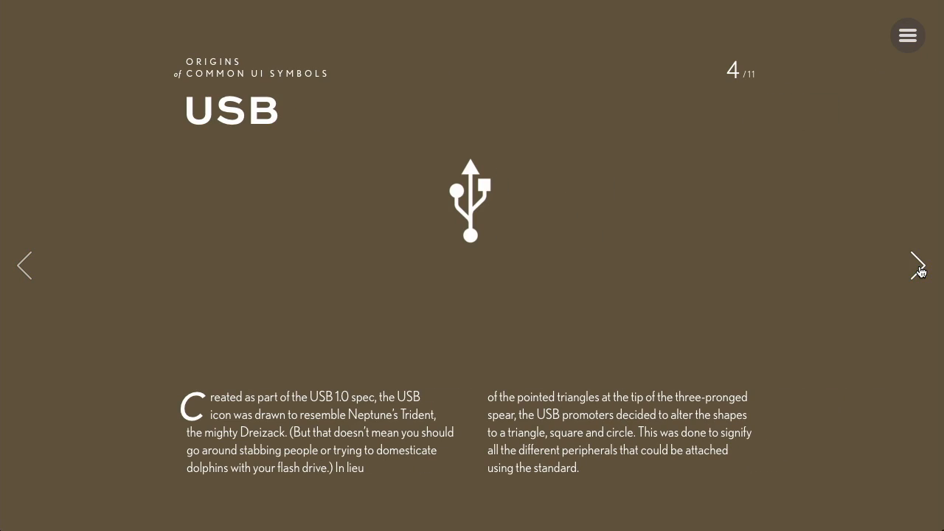
pyautogui.moveTo(879, 219)
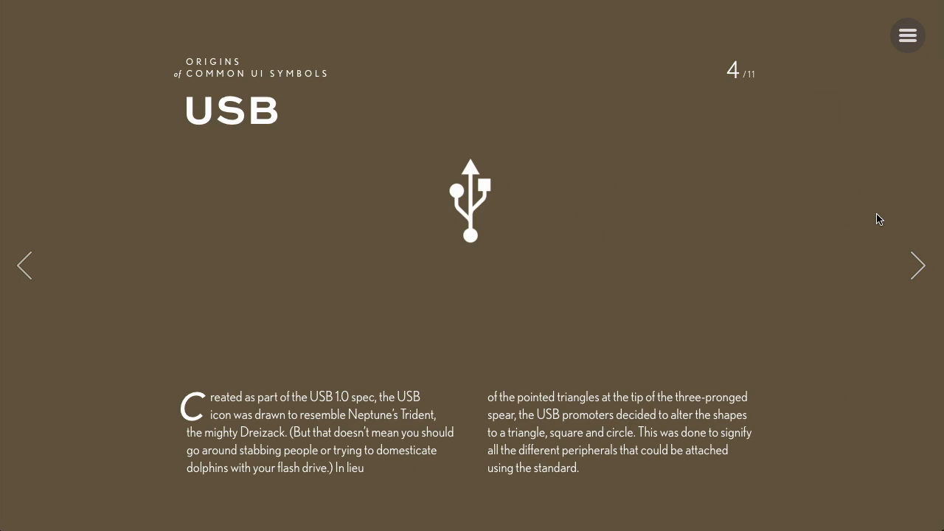